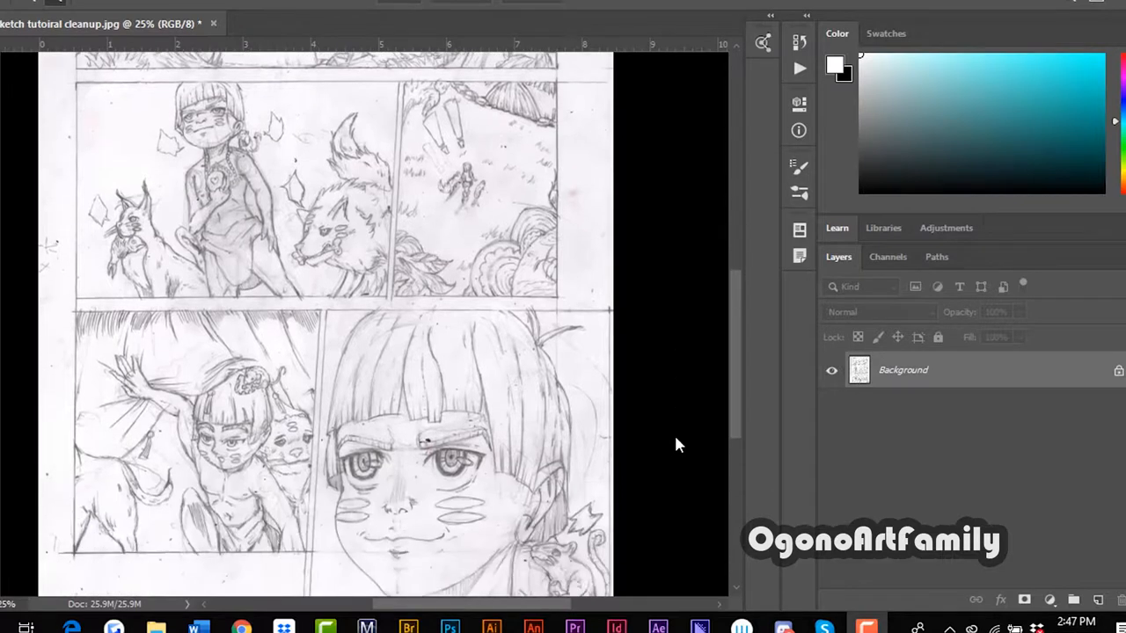
# Step: Add a Levels adjustment layer above the Background, nudging the midtone and returning it to 1.00
pyautogui.scroll(3)
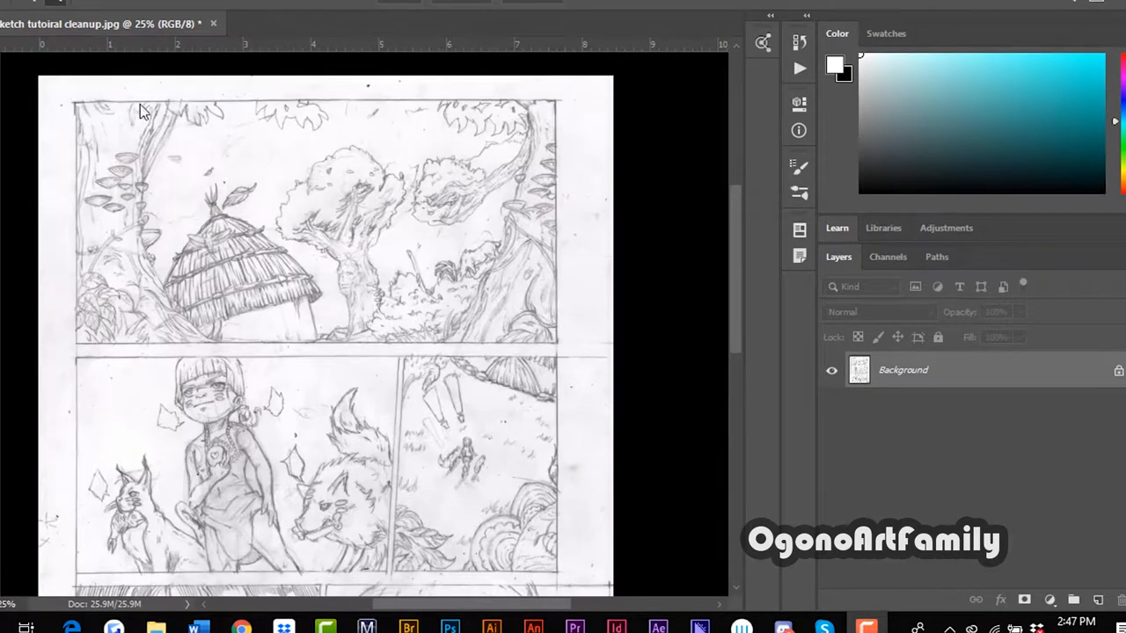
pyautogui.scroll(-3)
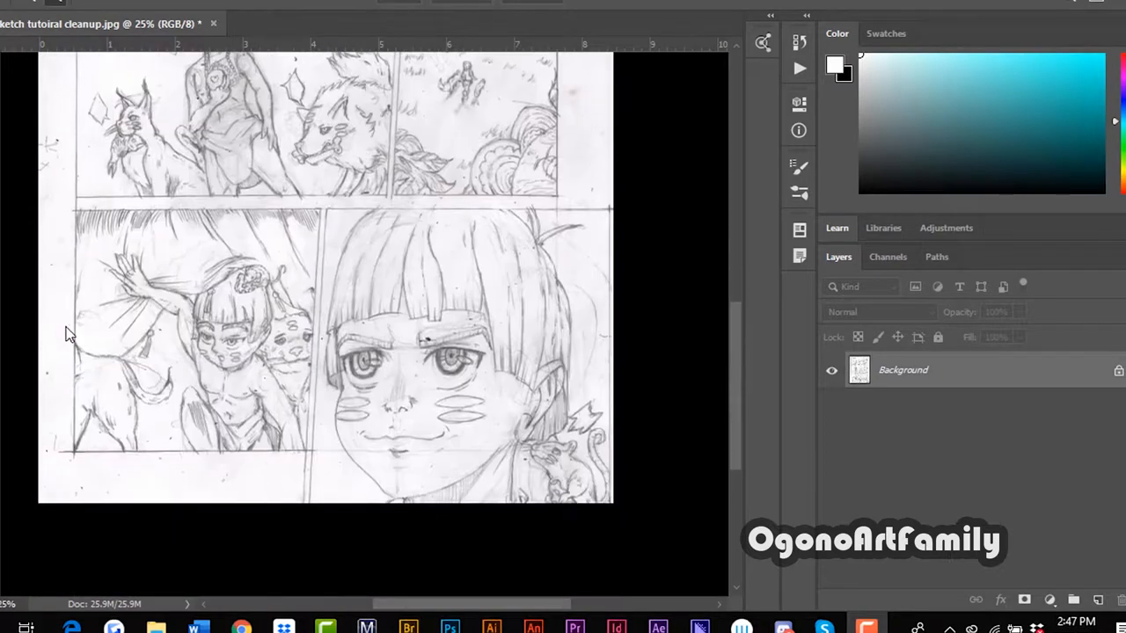
pyautogui.scroll(3)
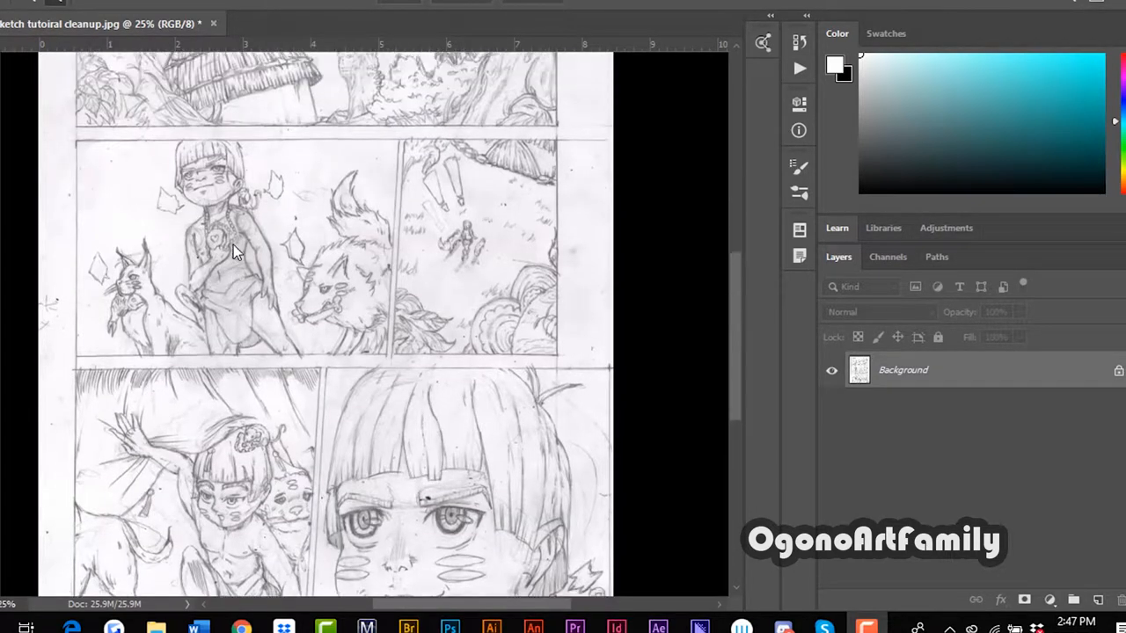
pyautogui.scroll(-3)
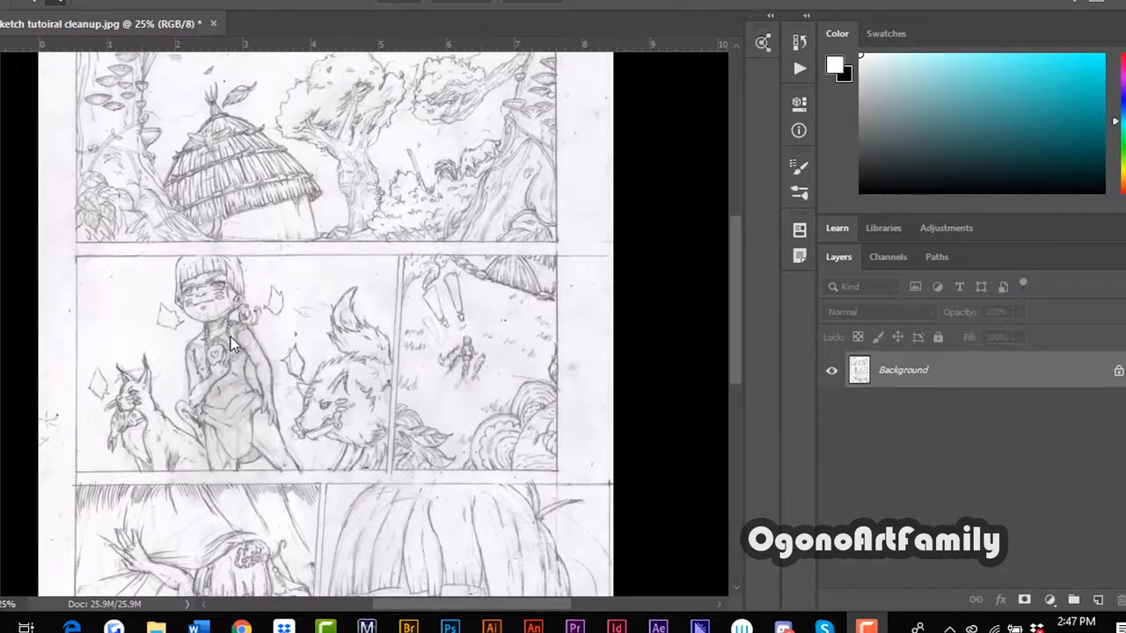
pyautogui.scroll(-3)
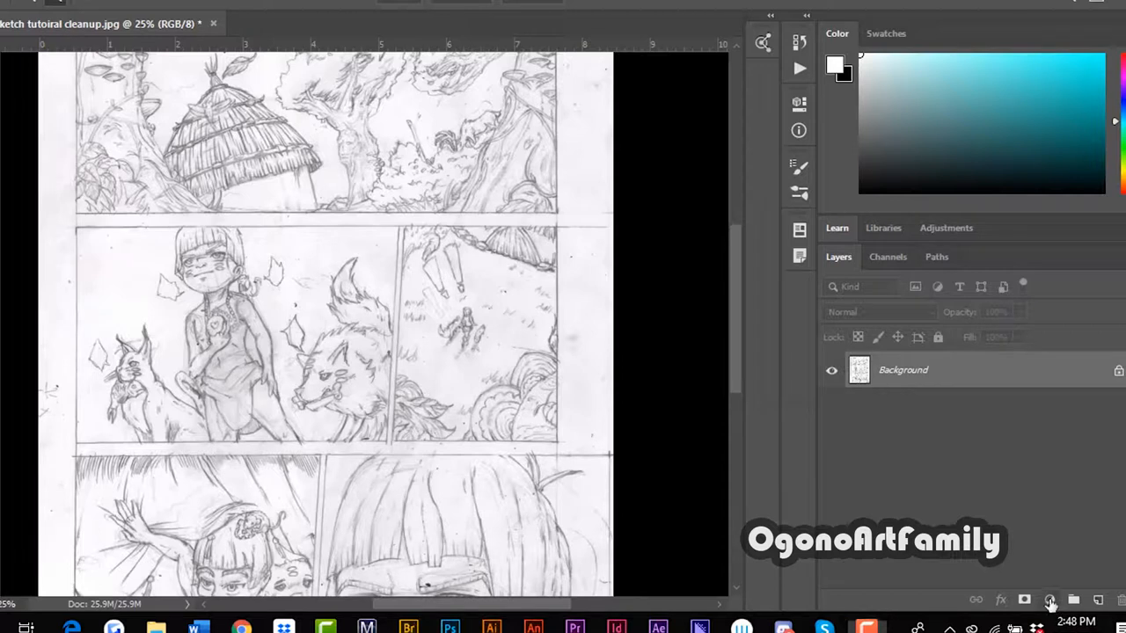
pyautogui.click(1048, 601)
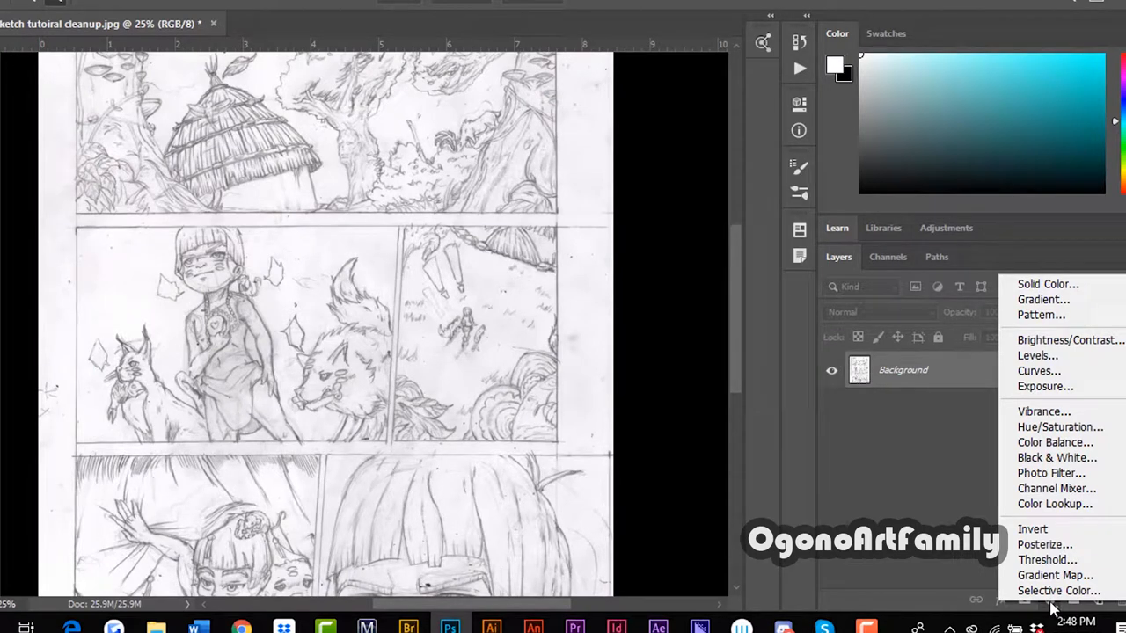
pyautogui.moveTo(1037, 355)
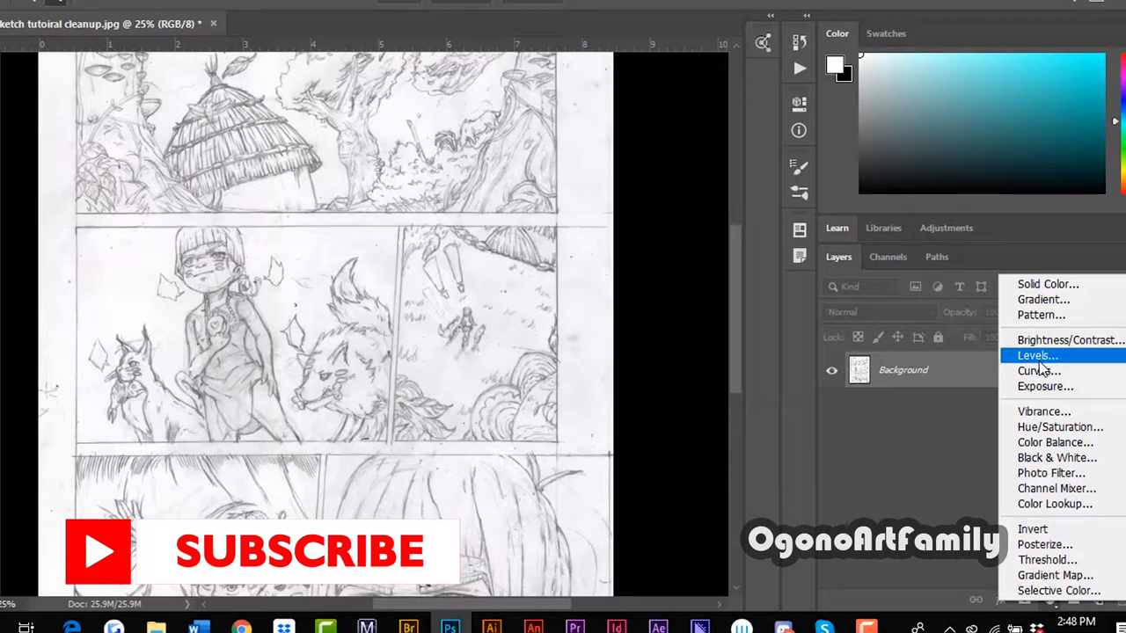
pyautogui.moveTo(1038, 369)
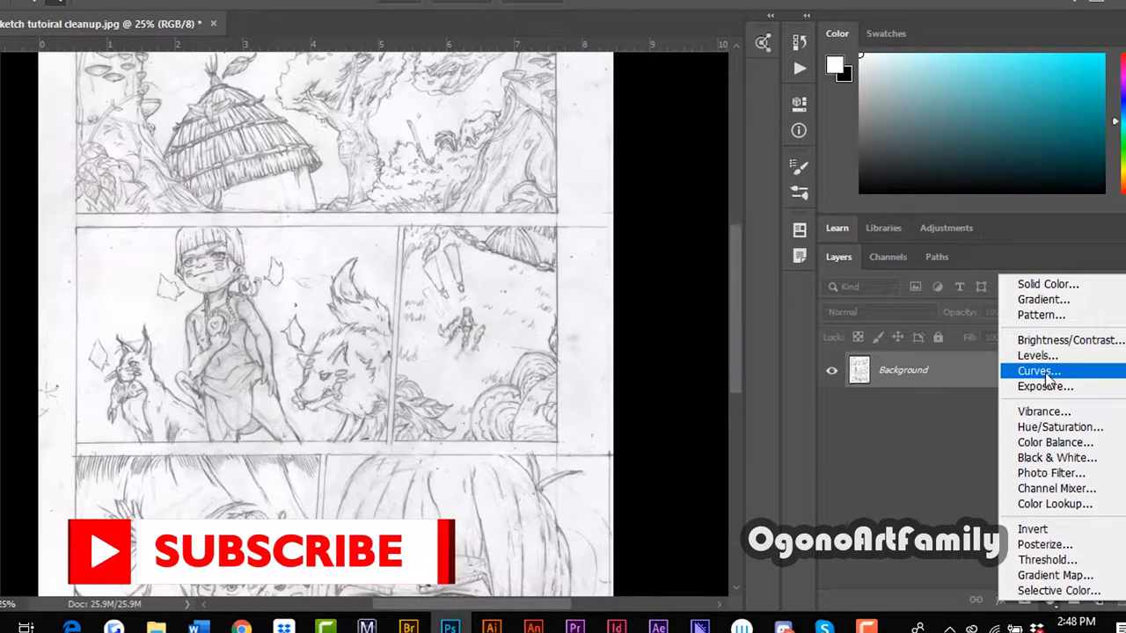
pyautogui.click(1036, 356)
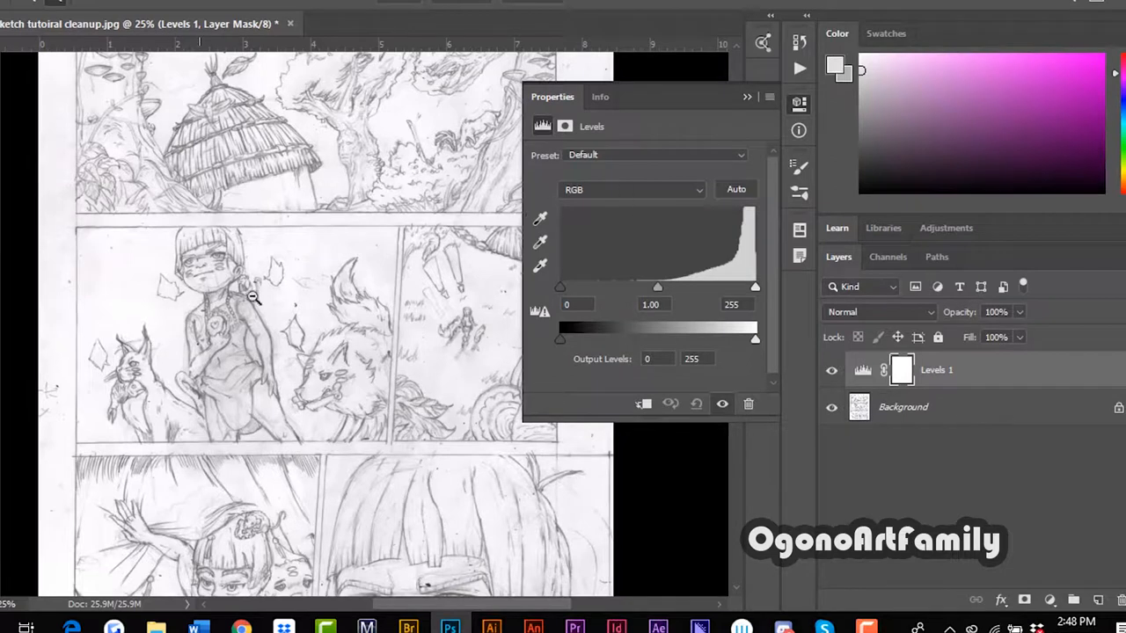
pyautogui.moveTo(657, 288); pyautogui.dragTo(638, 288)
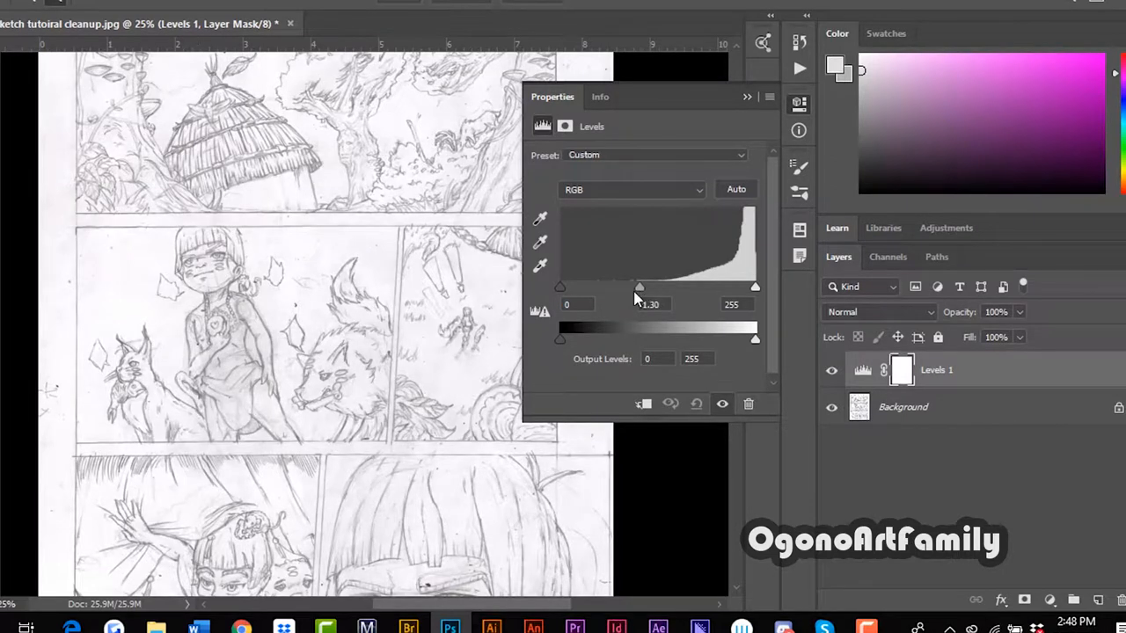
pyautogui.moveTo(640, 287); pyautogui.dragTo(654, 287)
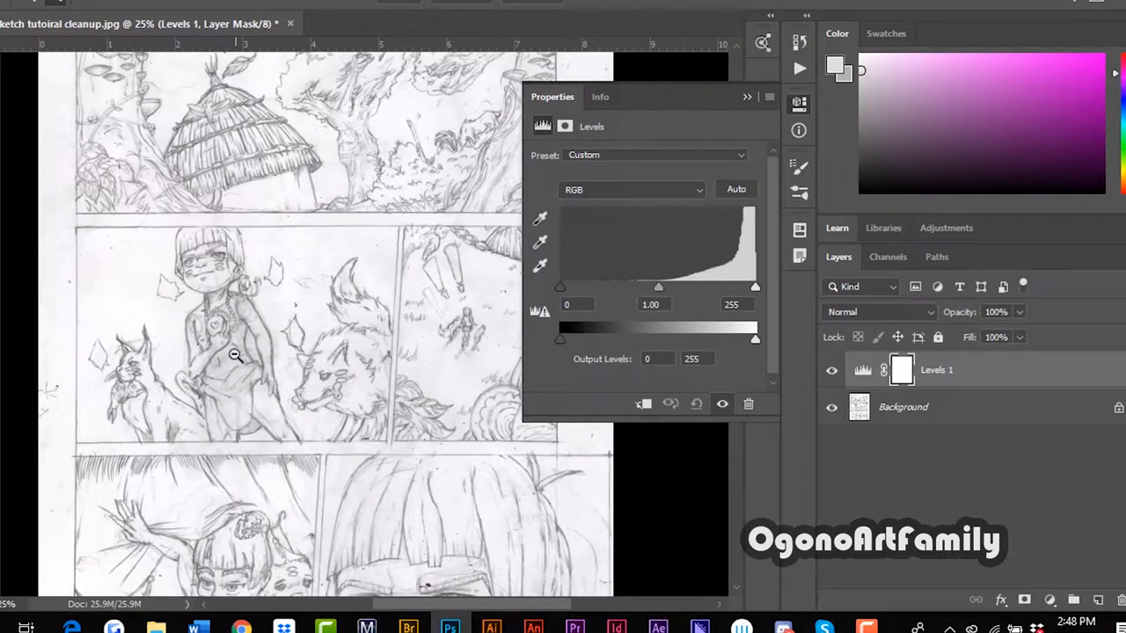
pyautogui.moveTo(623, 299)
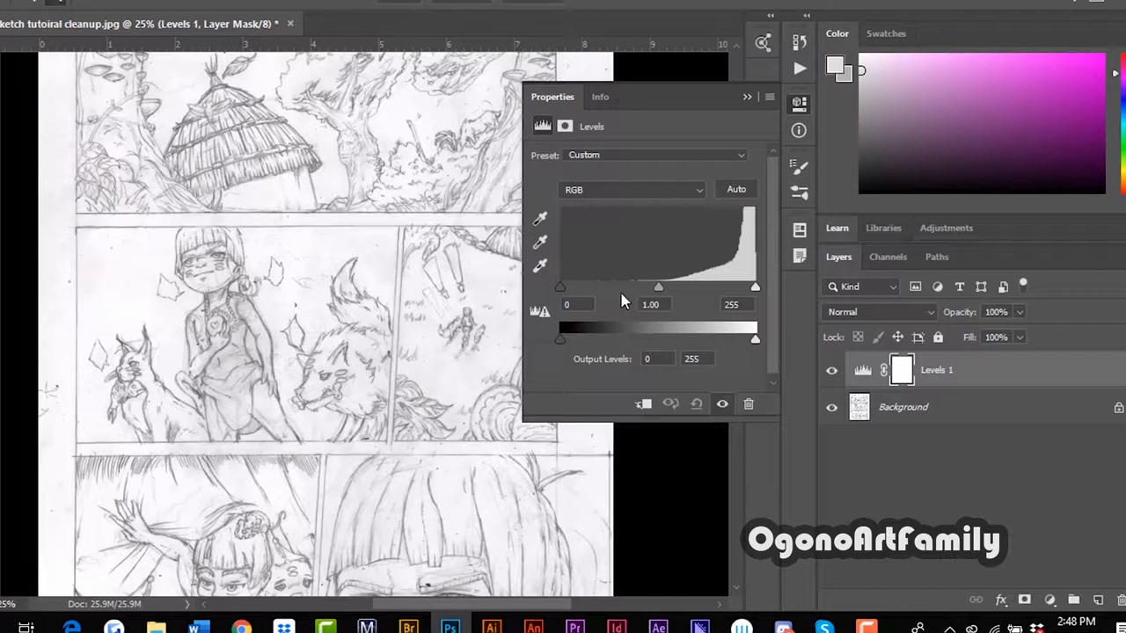
pyautogui.moveTo(594, 180)
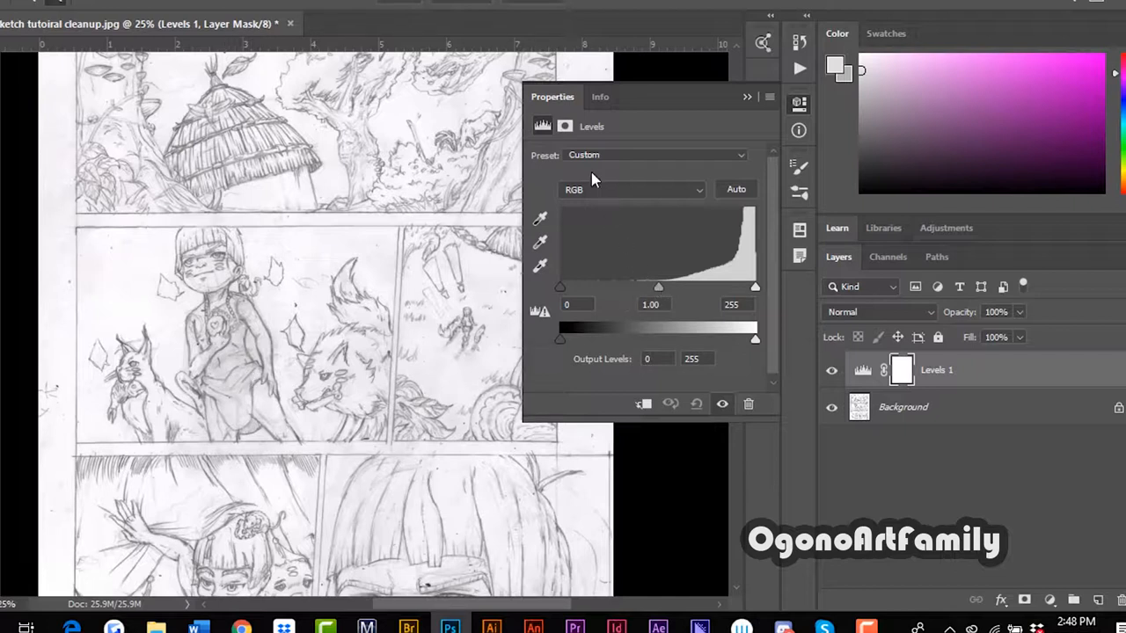
pyautogui.moveTo(545, 137)
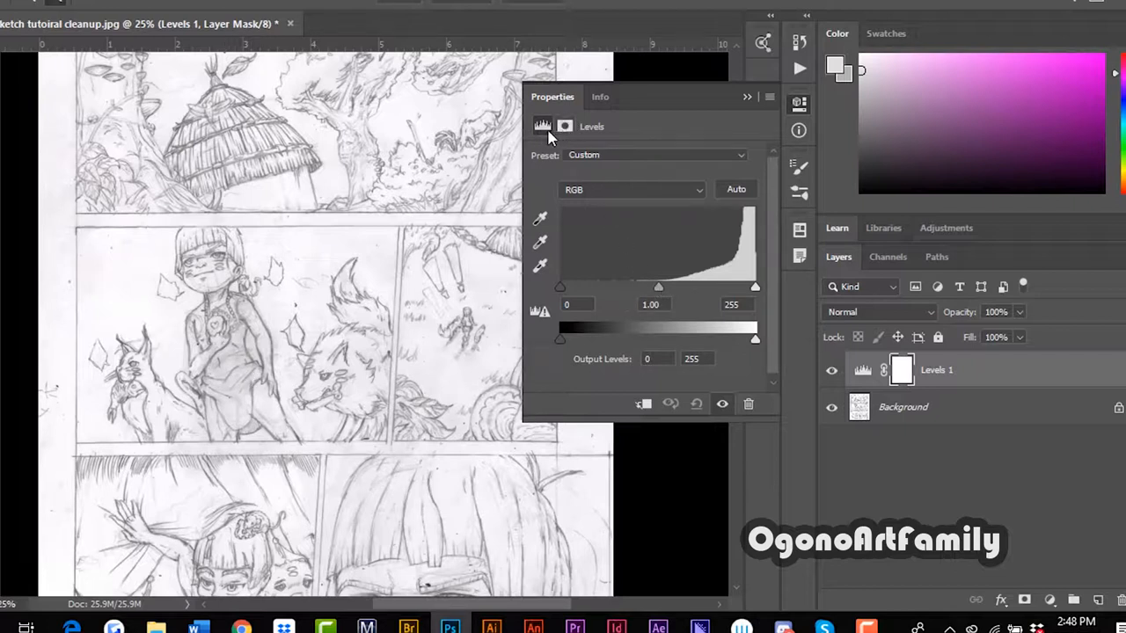
# Step: Show the Levels layer's mask settings (density and feather) in the Properties panel
pyautogui.click(564, 126)
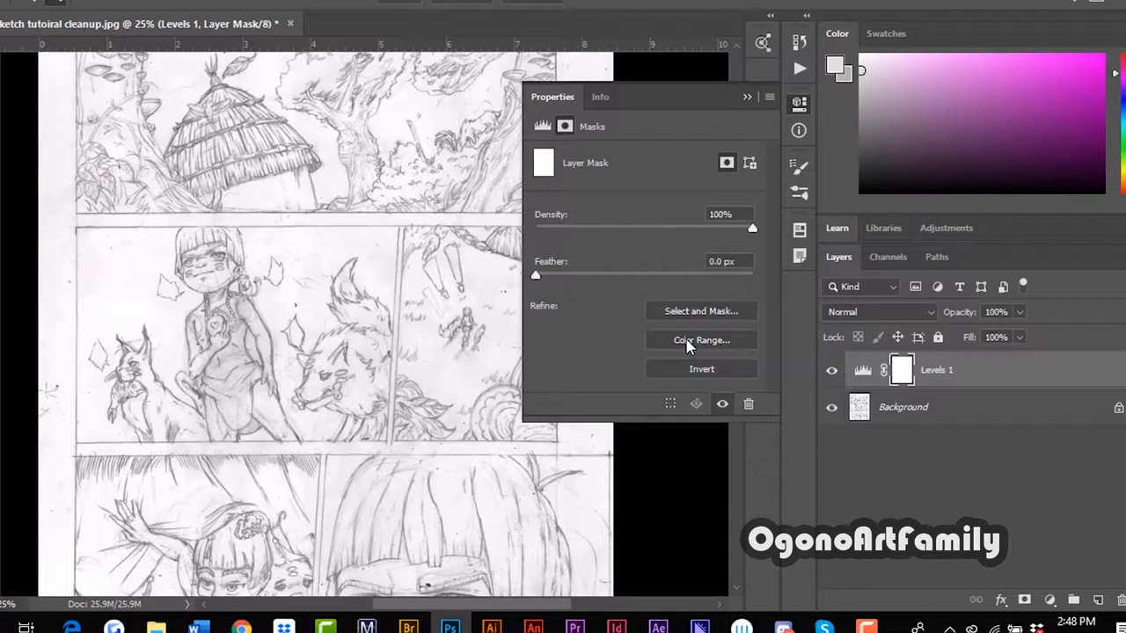
# Step: Build the Levels mask with Color Range, sampling the pencil page tones at fuzziness 11
pyautogui.click(700, 341)
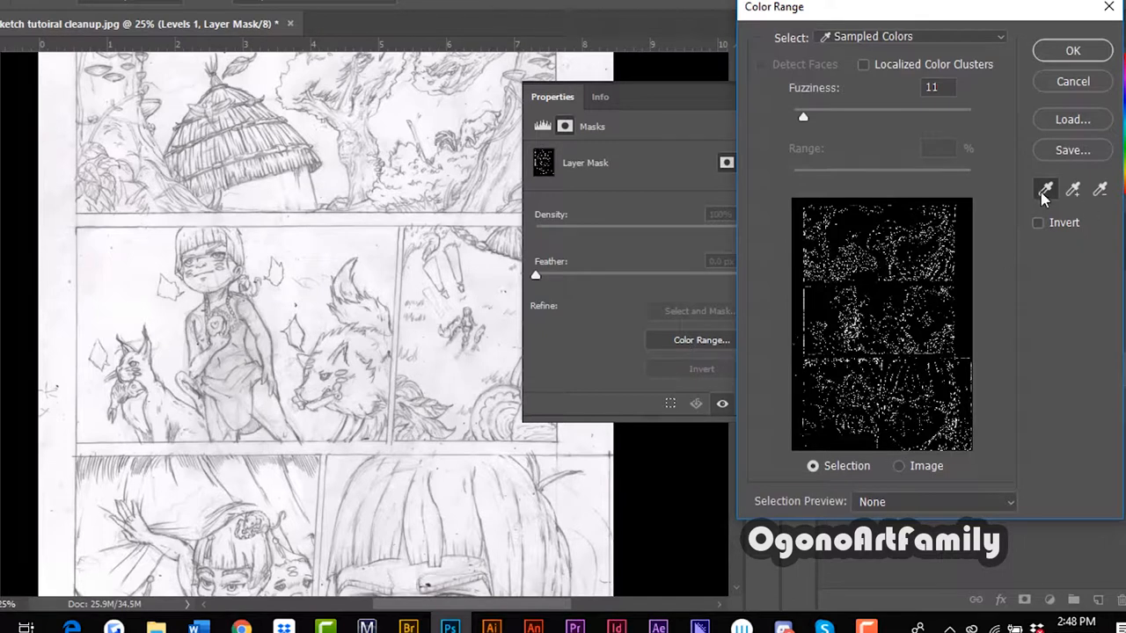
pyautogui.moveTo(1041, 207)
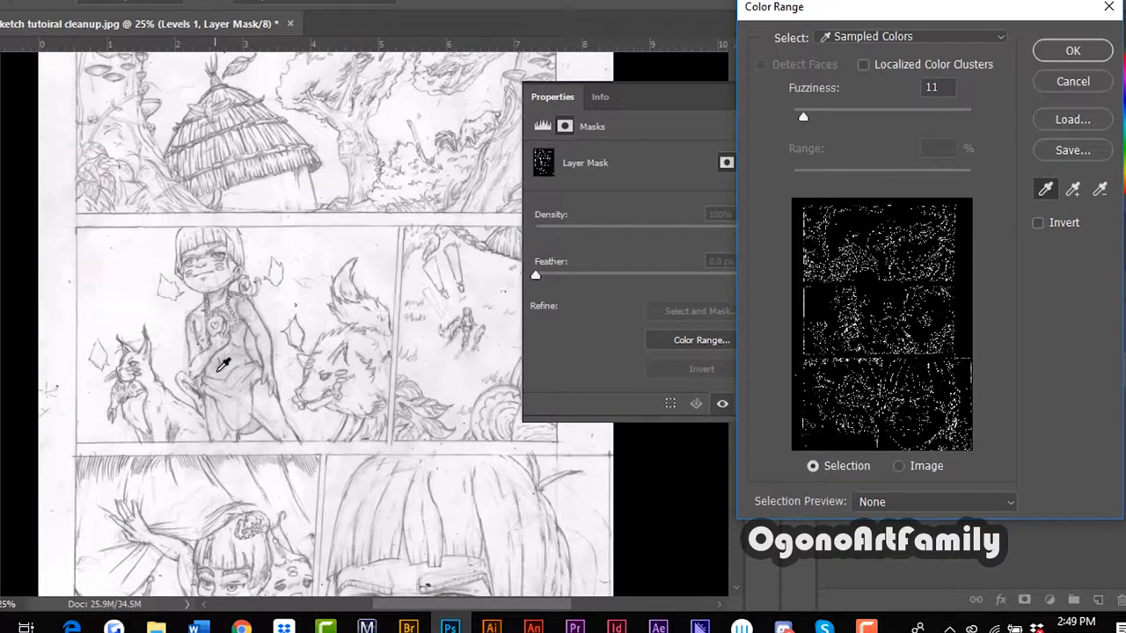
pyautogui.click(225, 364)
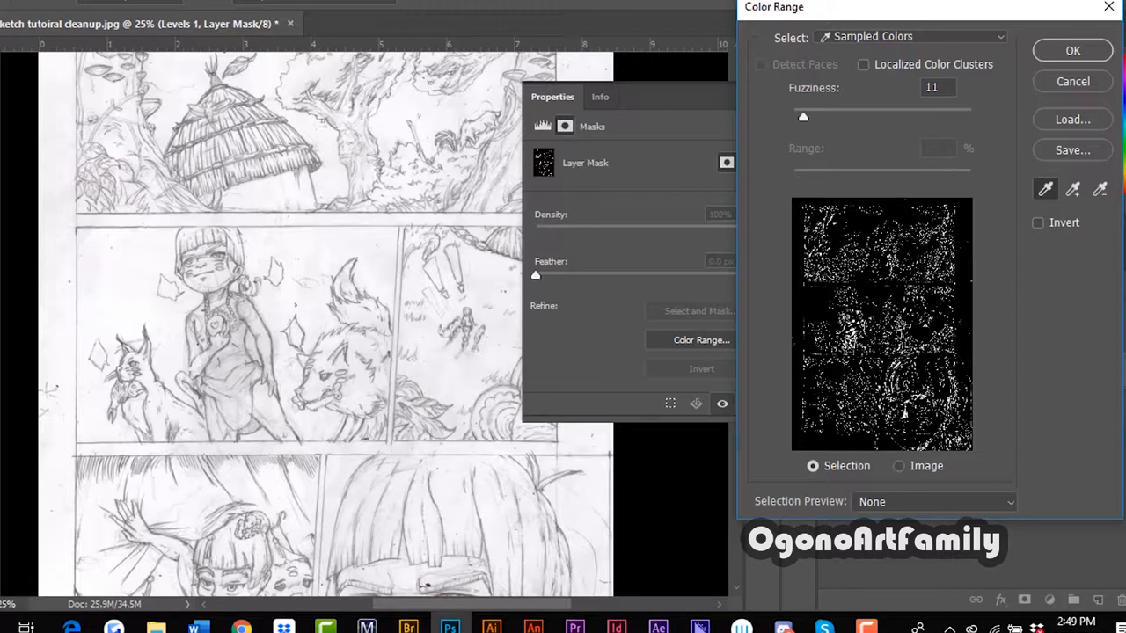
pyautogui.moveTo(306, 503)
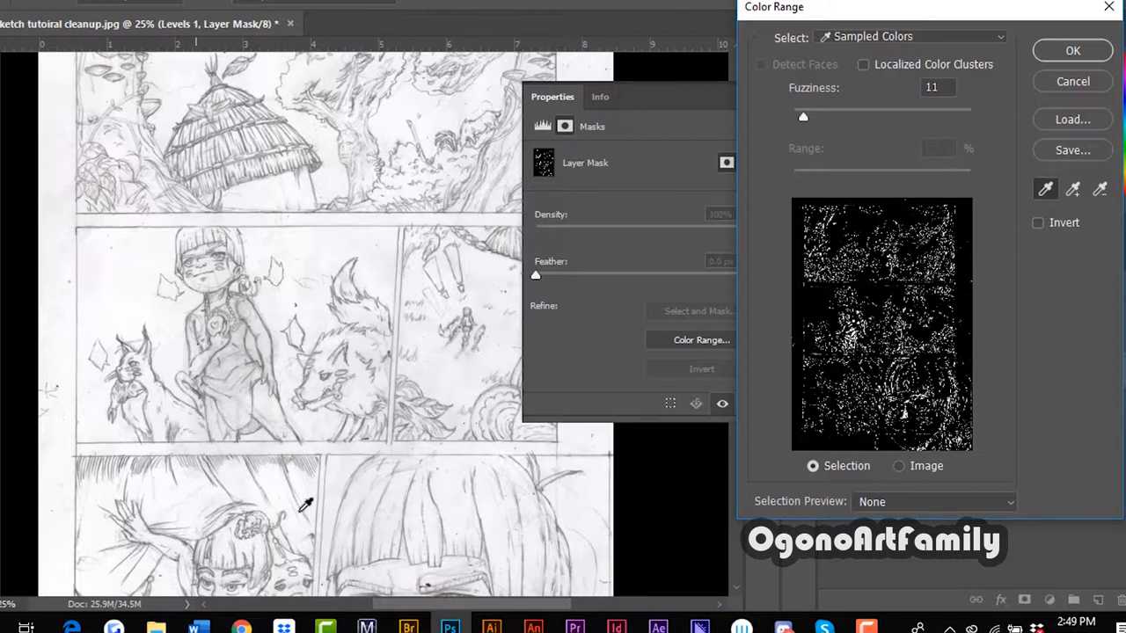
pyautogui.moveTo(225, 361)
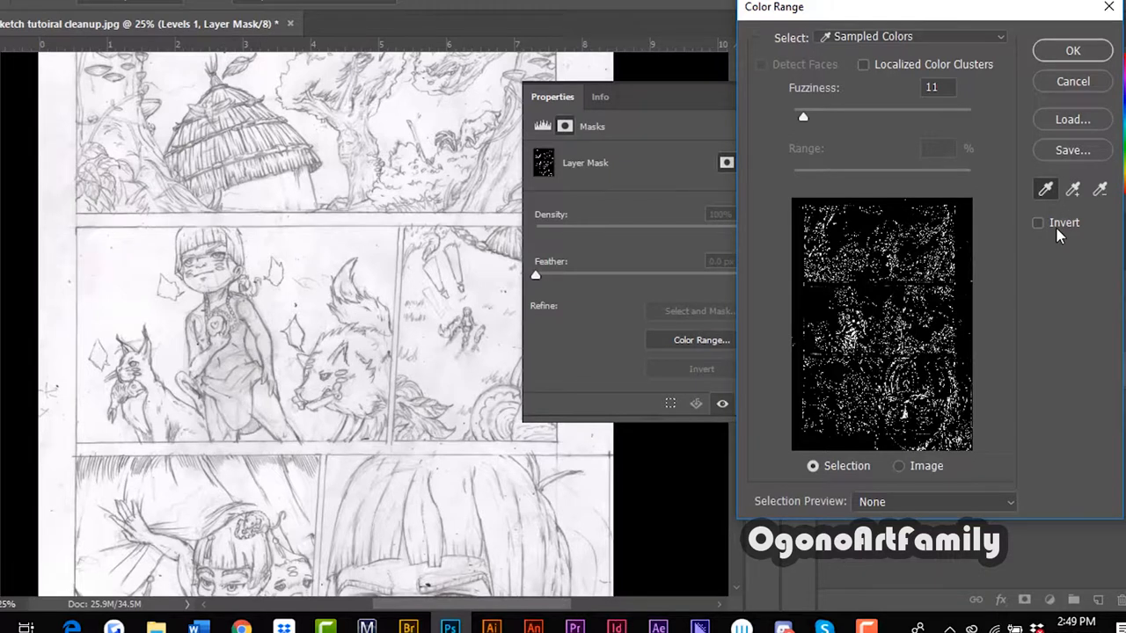
pyautogui.moveTo(1055, 194)
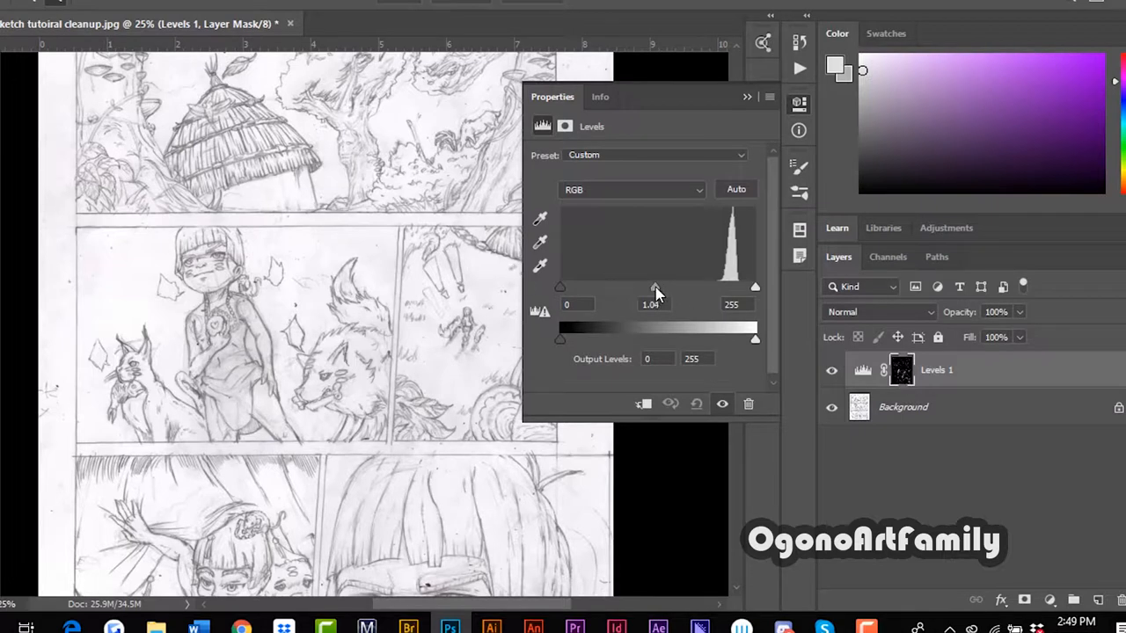
# Step: Set the masked Levels to midtone 1.44 and input white 140, whitening the paper
pyautogui.moveTo(655, 289); pyautogui.dragTo(605, 288)
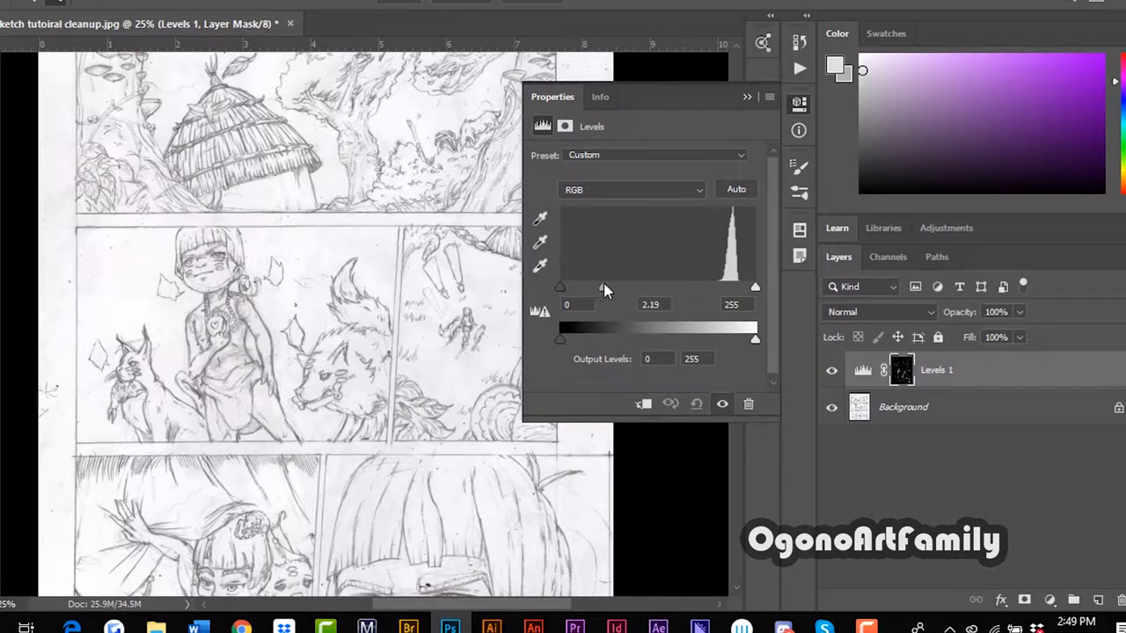
pyautogui.moveTo(754, 288); pyautogui.dragTo(644, 288)
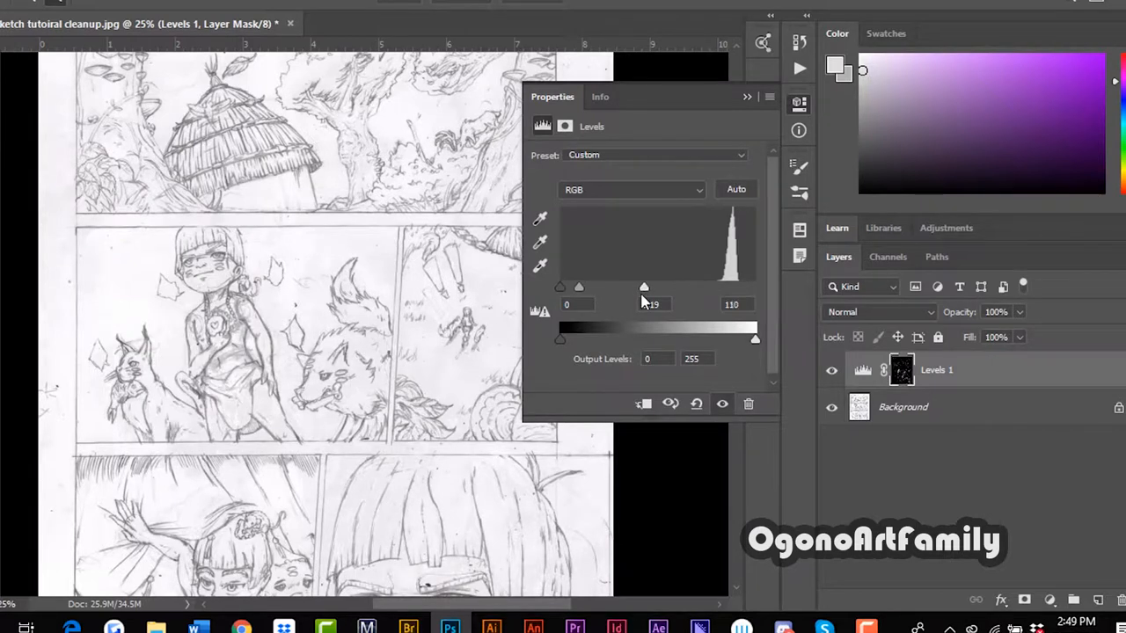
pyautogui.moveTo(644, 286); pyautogui.dragTo(655, 286)
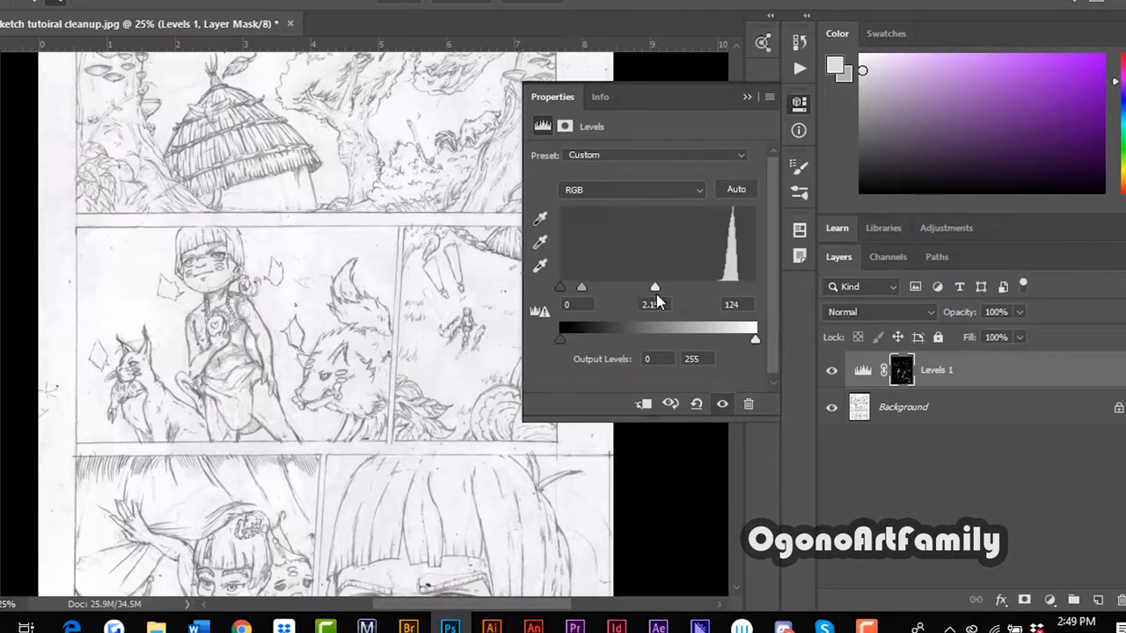
pyautogui.moveTo(655, 287); pyautogui.dragTo(654, 287)
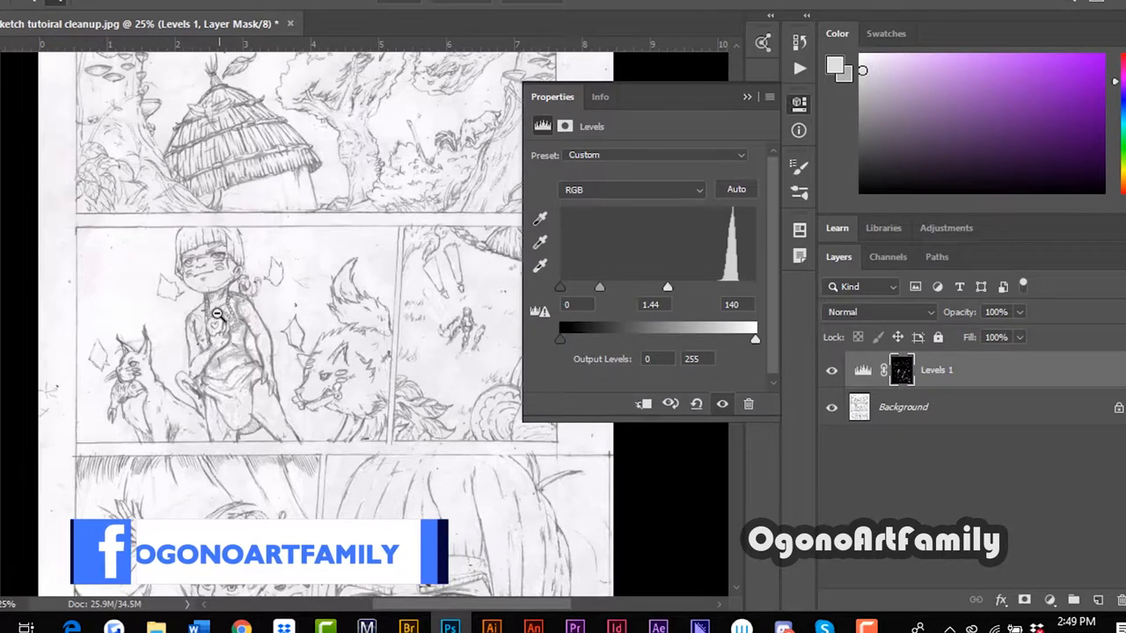
pyautogui.click(746, 97)
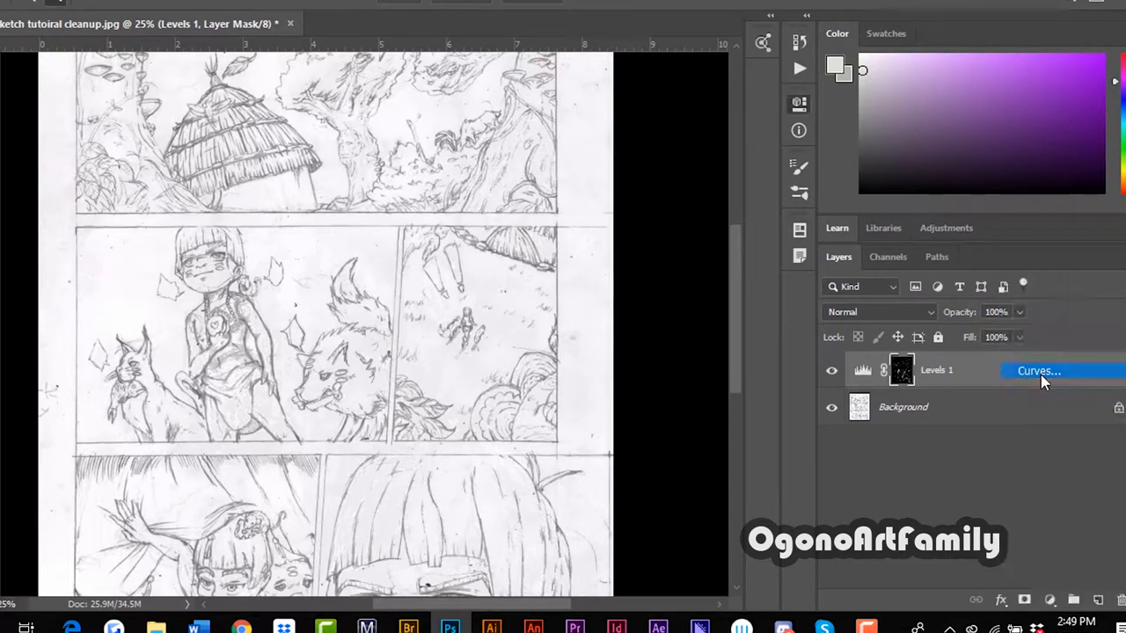
# Step: Add a Curves 1 layer above Levels 1 and bow its RGB curve upward to lighten the page
pyautogui.click(1037, 369)
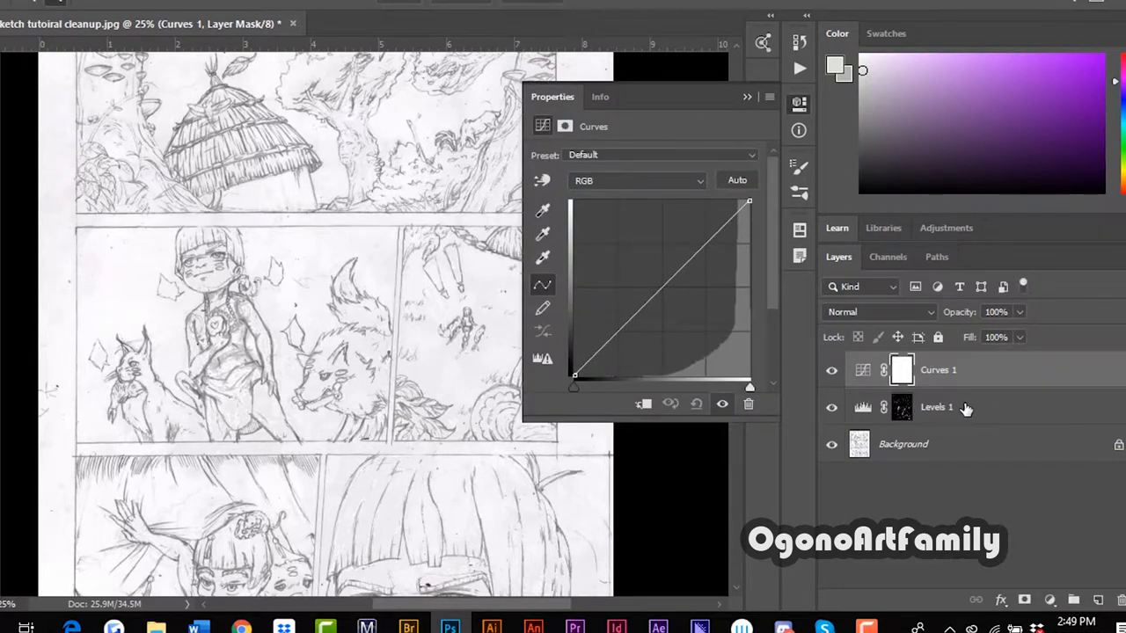
pyautogui.moveTo(587, 271)
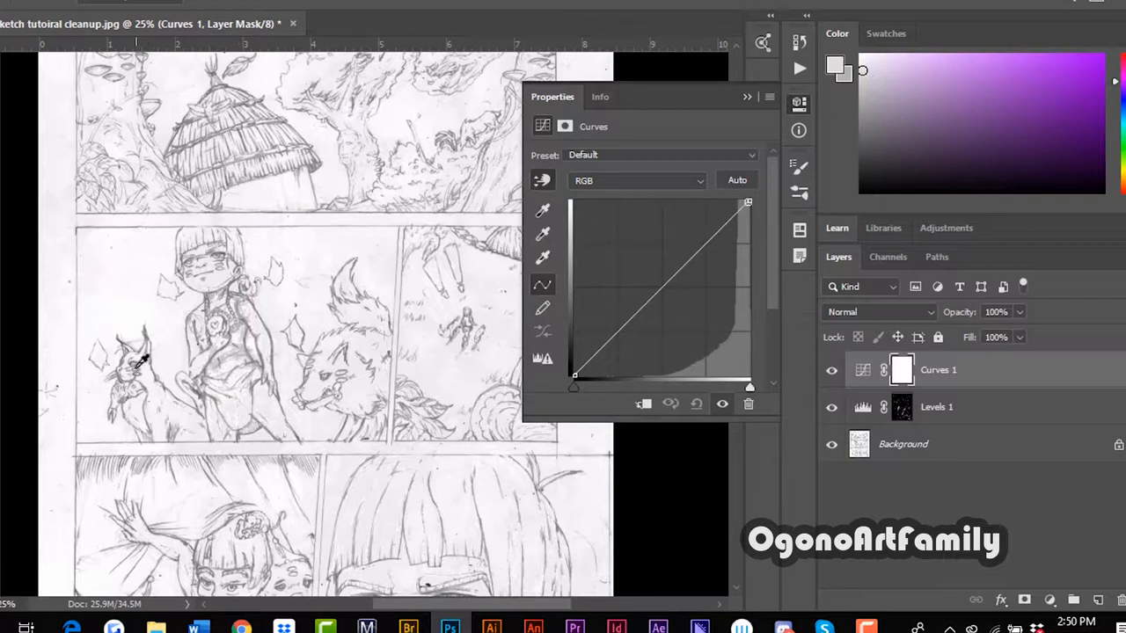
pyautogui.moveTo(325, 202)
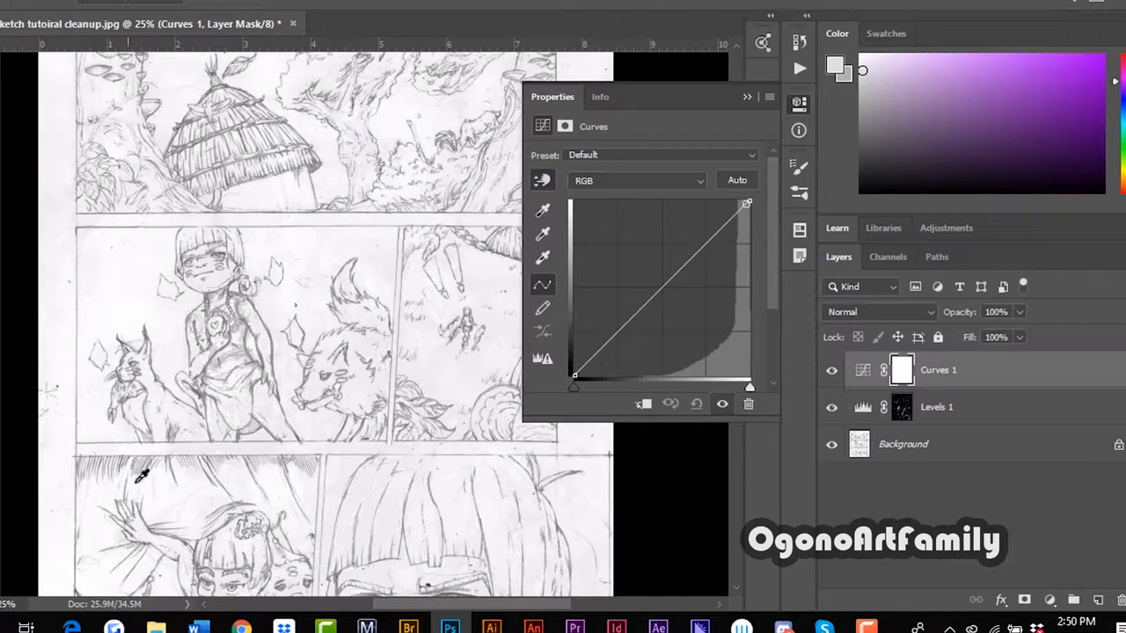
pyautogui.moveTo(747, 203); pyautogui.dragTo(736, 215)
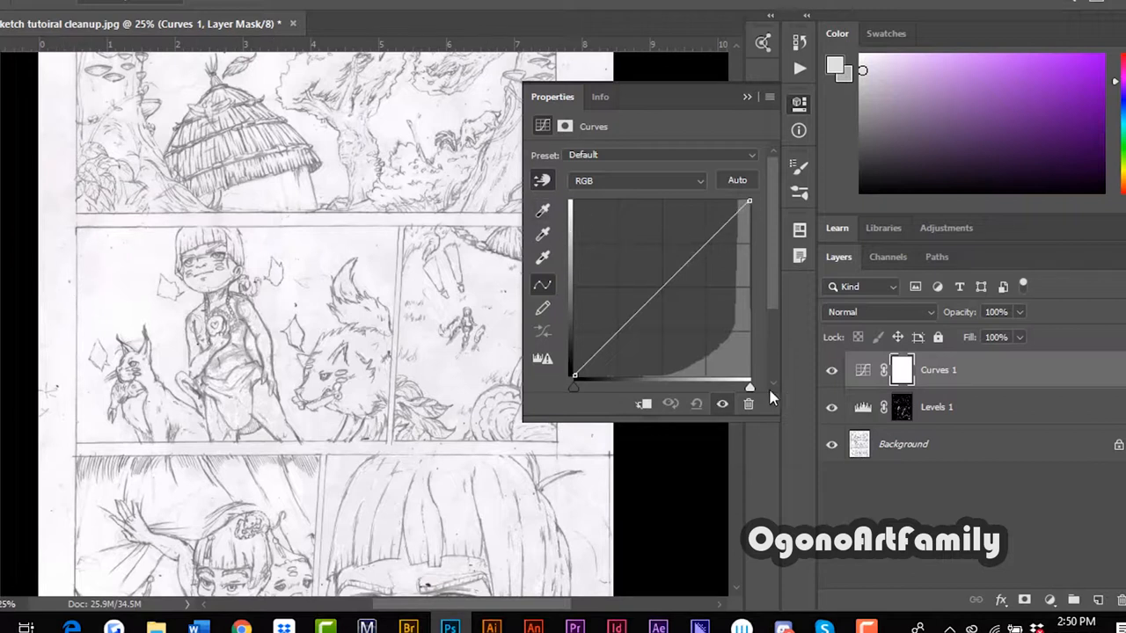
pyautogui.moveTo(749, 200); pyautogui.dragTo(737, 212)
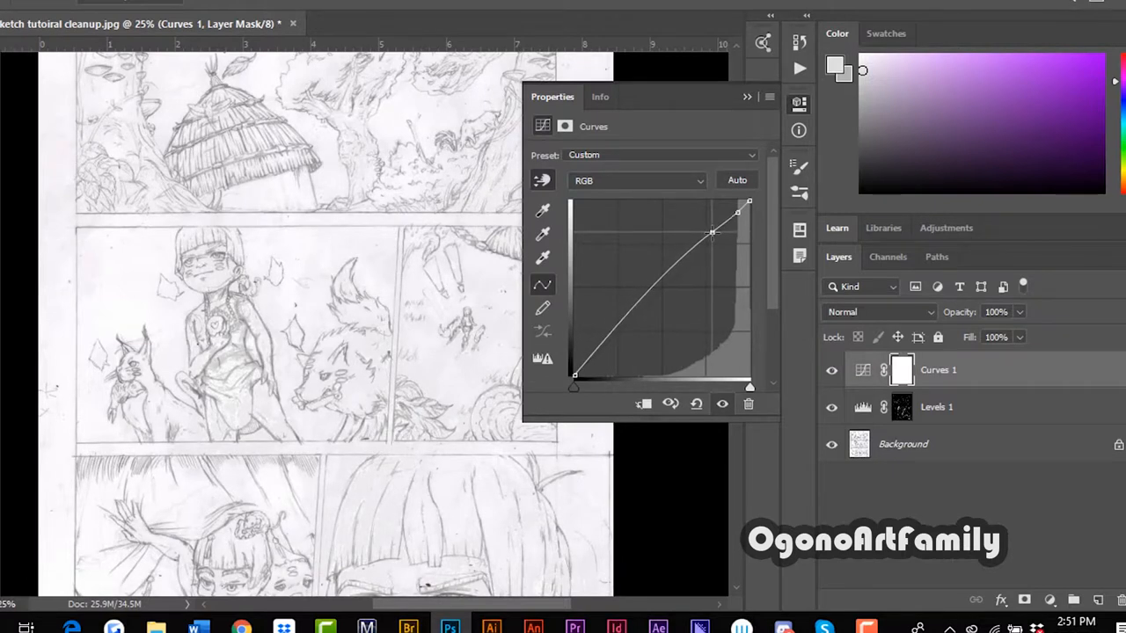
pyautogui.moveTo(713, 232); pyautogui.dragTo(675, 280)
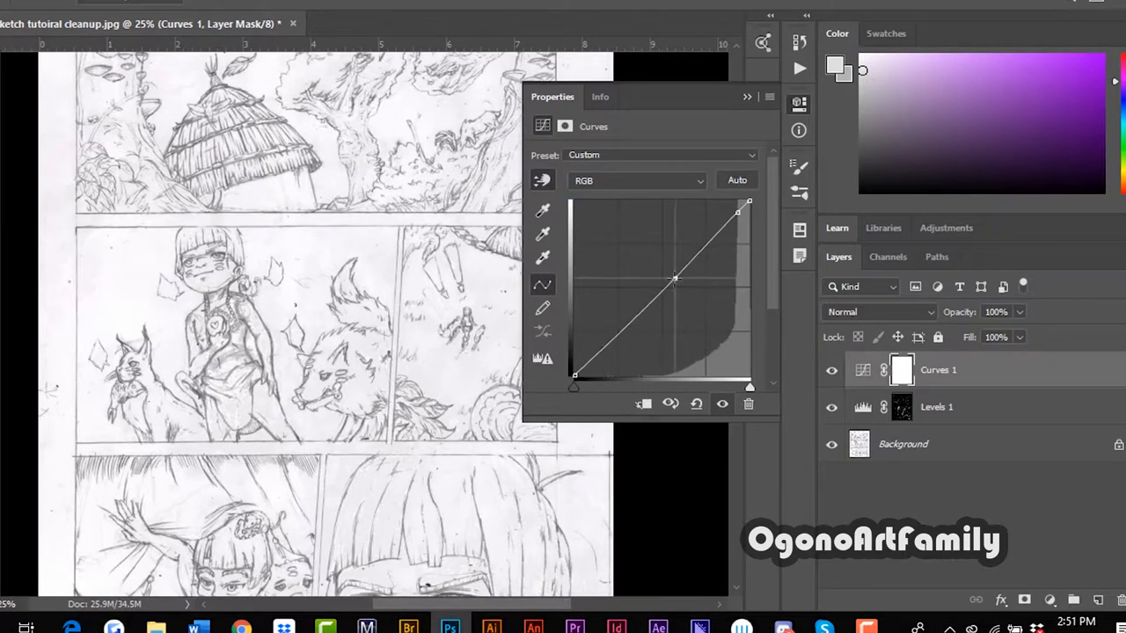
pyautogui.moveTo(676, 277); pyautogui.dragTo(704, 237)
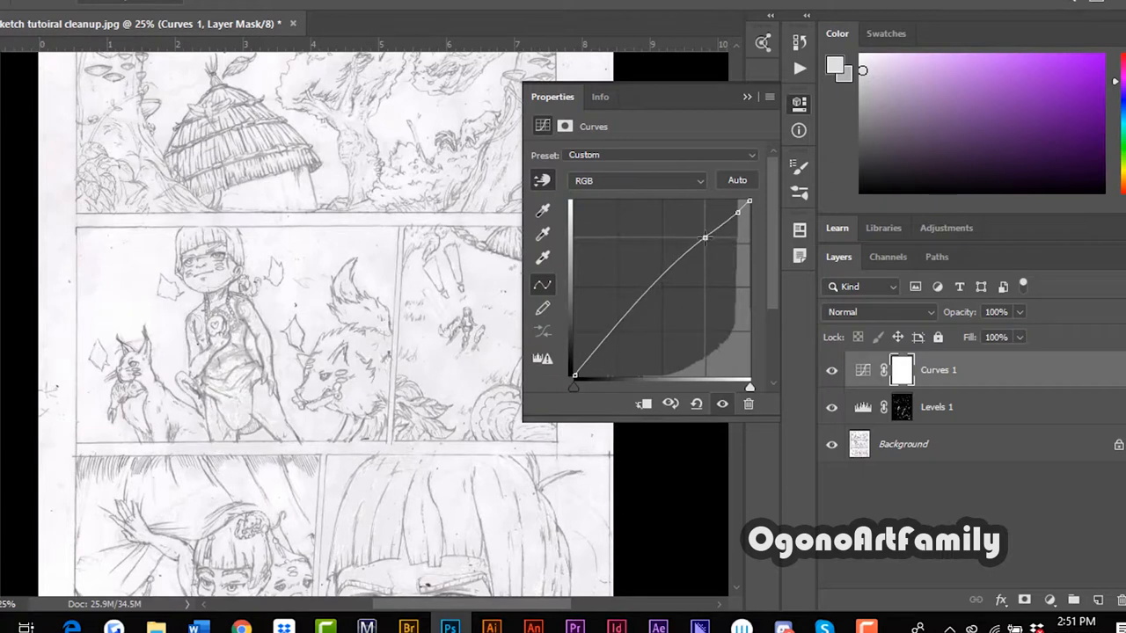
pyautogui.moveTo(704, 237); pyautogui.dragTo(707, 233)
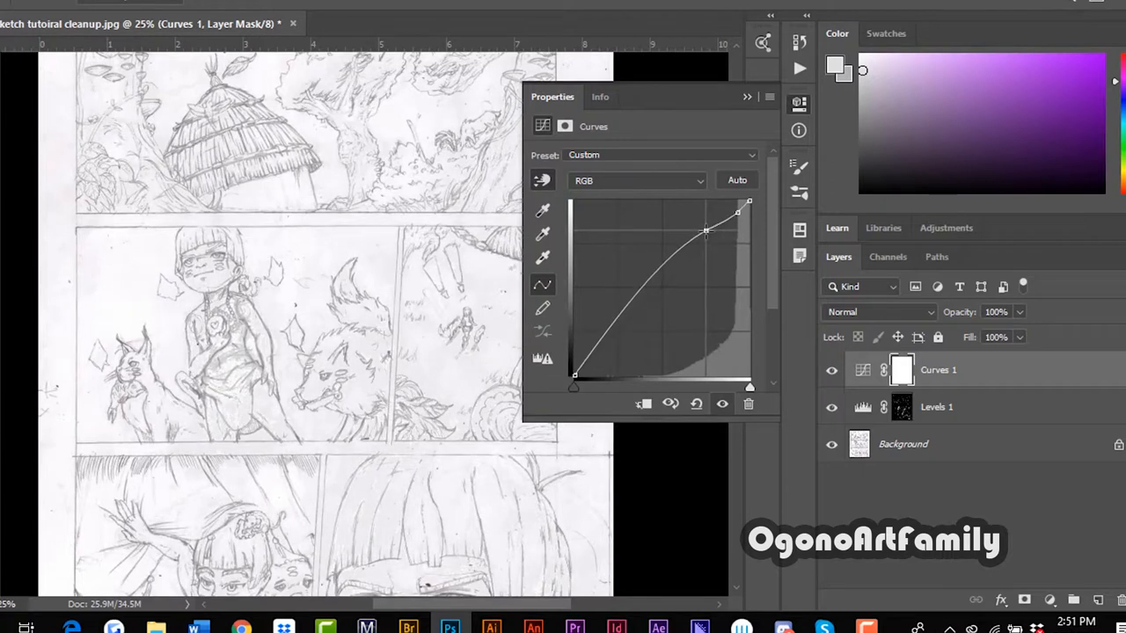
# Step: Refine the curve's highlight points to push the paper whiter
pyautogui.moveTo(703, 232); pyautogui.dragTo(711, 233)
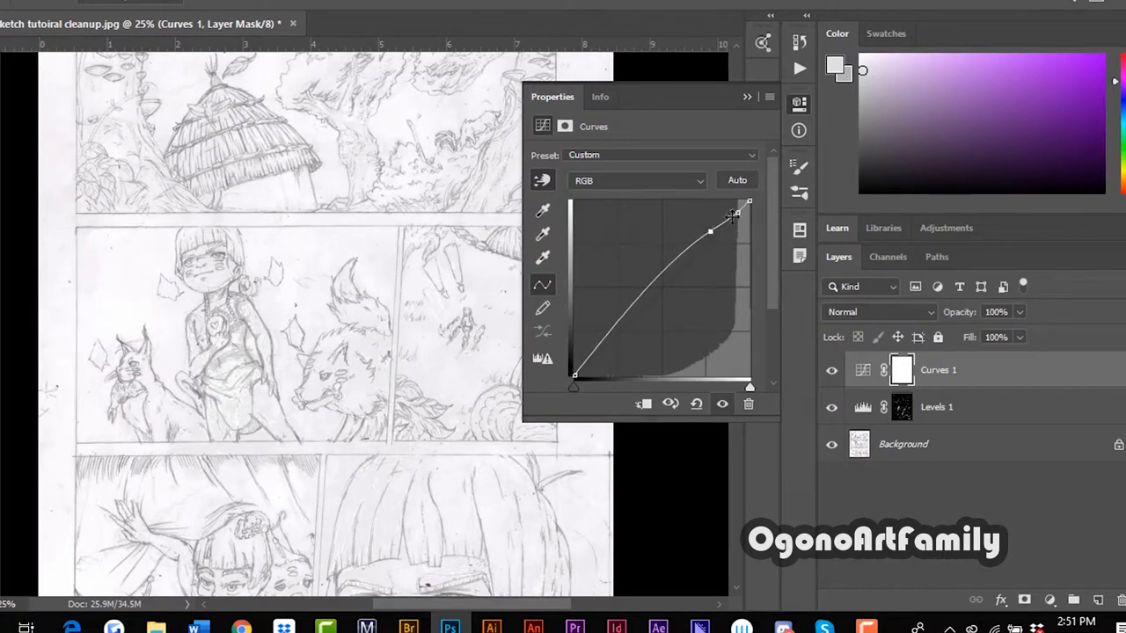
pyautogui.moveTo(731, 214); pyautogui.dragTo(735, 211)
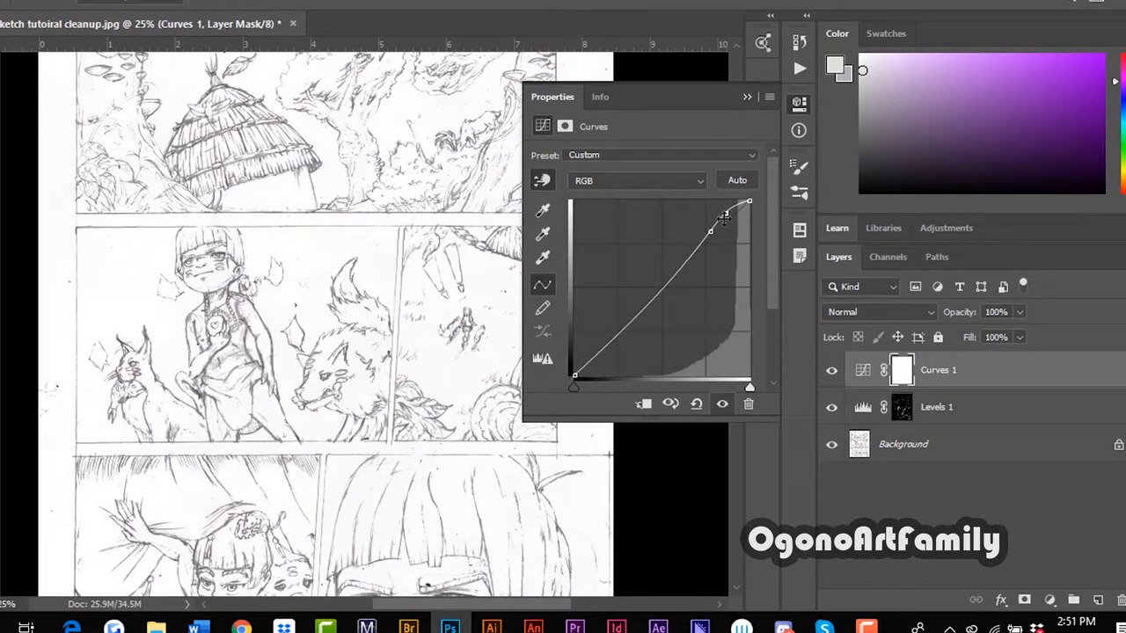
pyautogui.moveTo(710, 230); pyautogui.dragTo(706, 229)
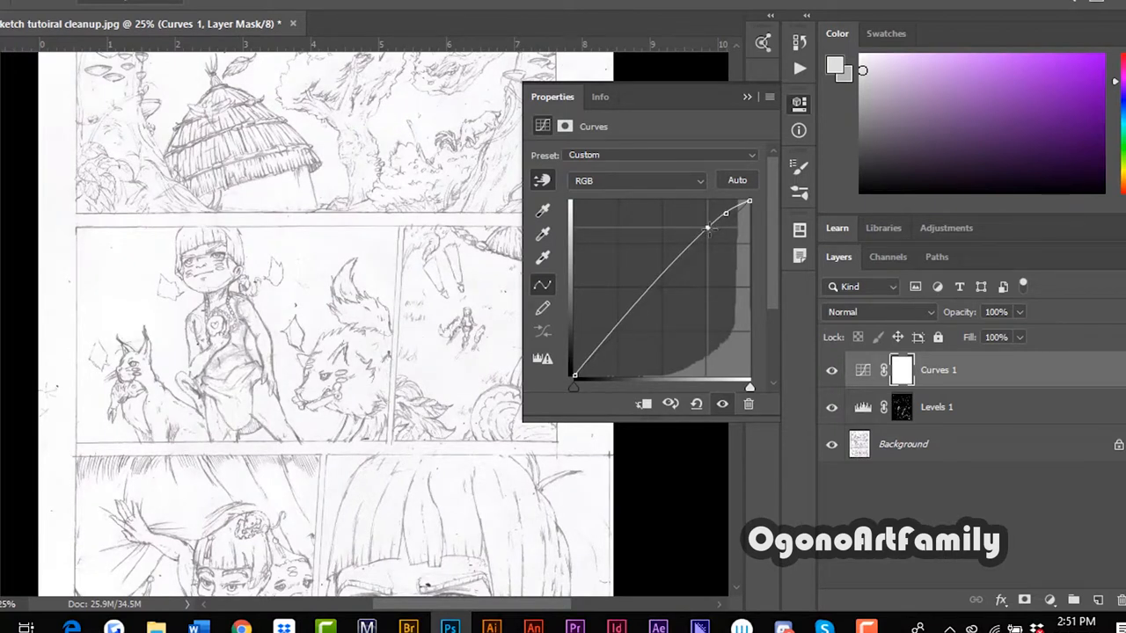
pyautogui.moveTo(707, 232); pyautogui.dragTo(707, 227)
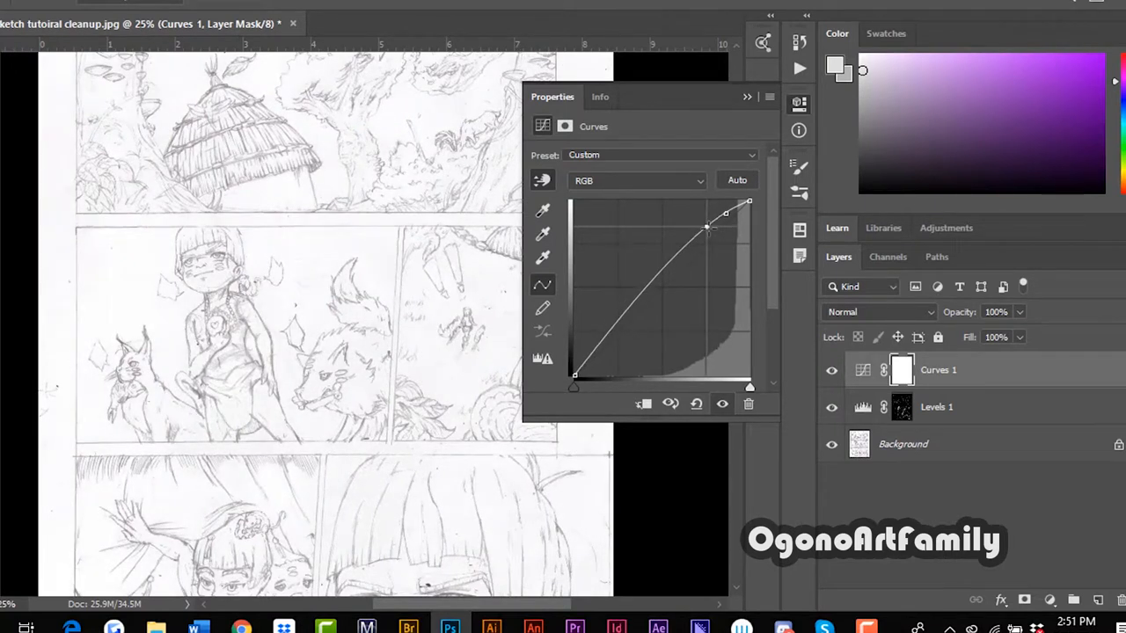
pyautogui.moveTo(707, 227); pyautogui.dragTo(711, 235)
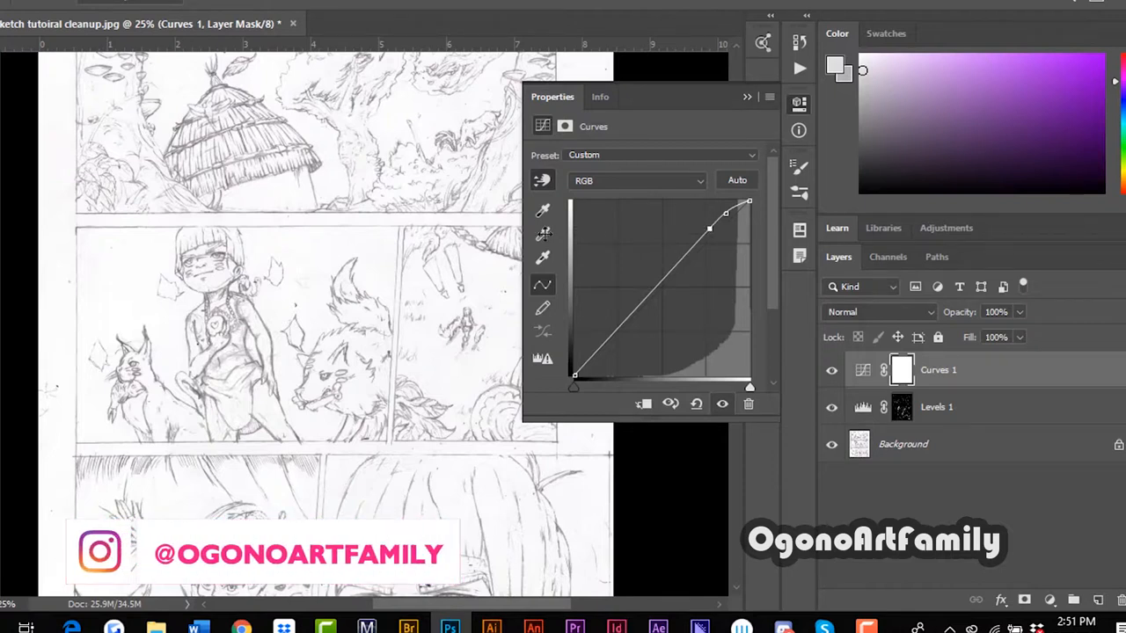
pyautogui.moveTo(725, 214); pyautogui.dragTo(717, 218)
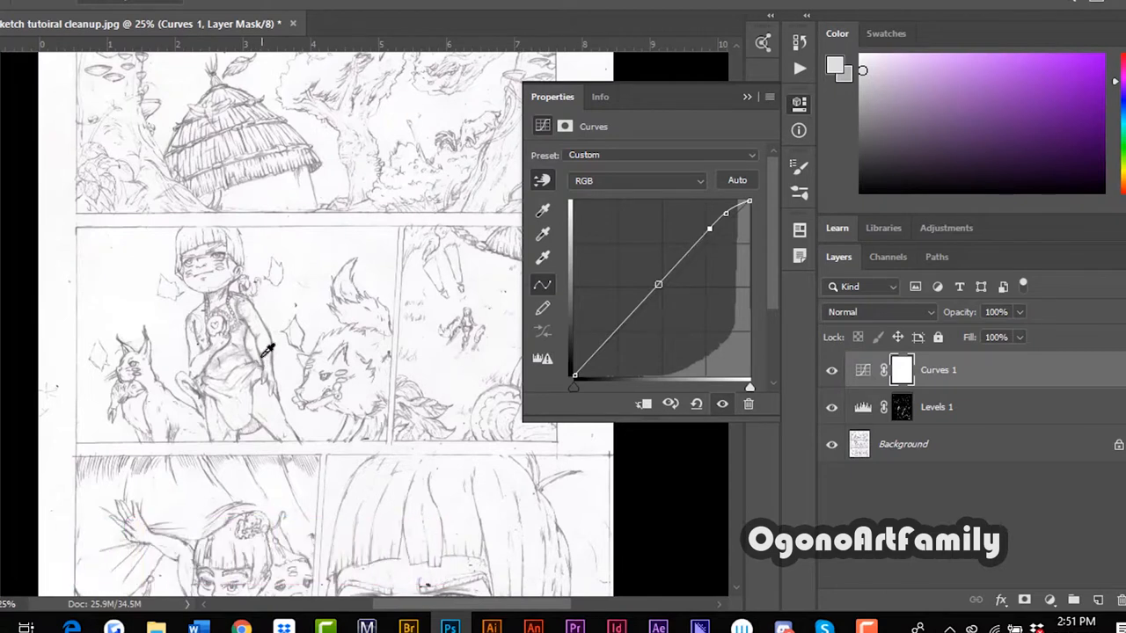
# Step: Add a lower midtone point and pull it down into an S-curve to darken the pencil lines
pyautogui.moveTo(657, 285); pyautogui.dragTo(673, 267)
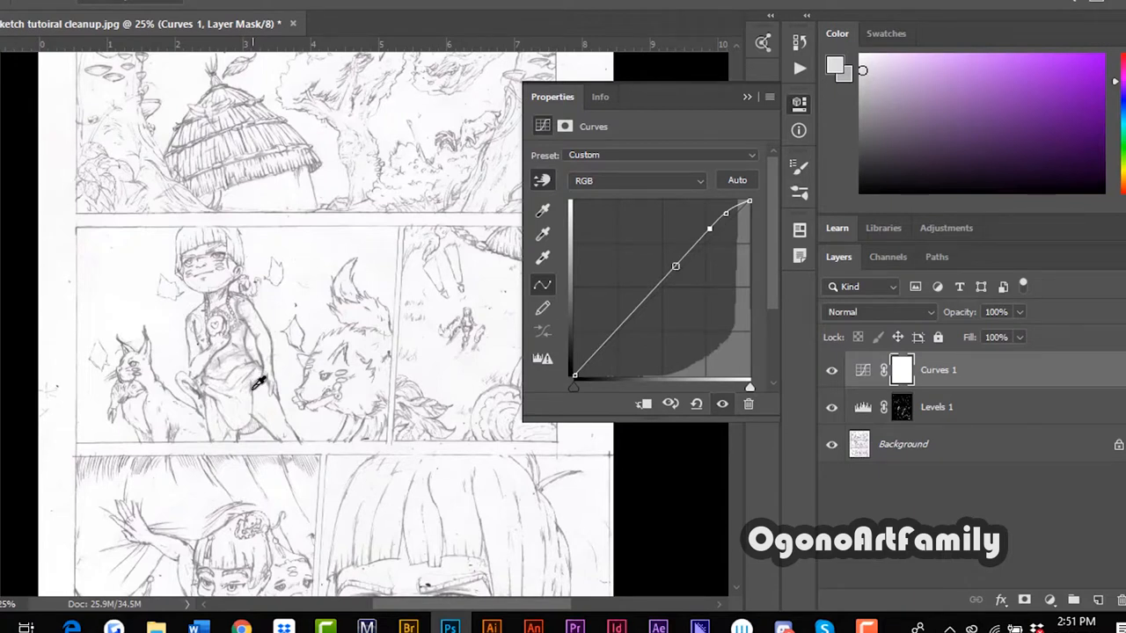
pyautogui.moveTo(675, 266); pyautogui.dragTo(675, 264)
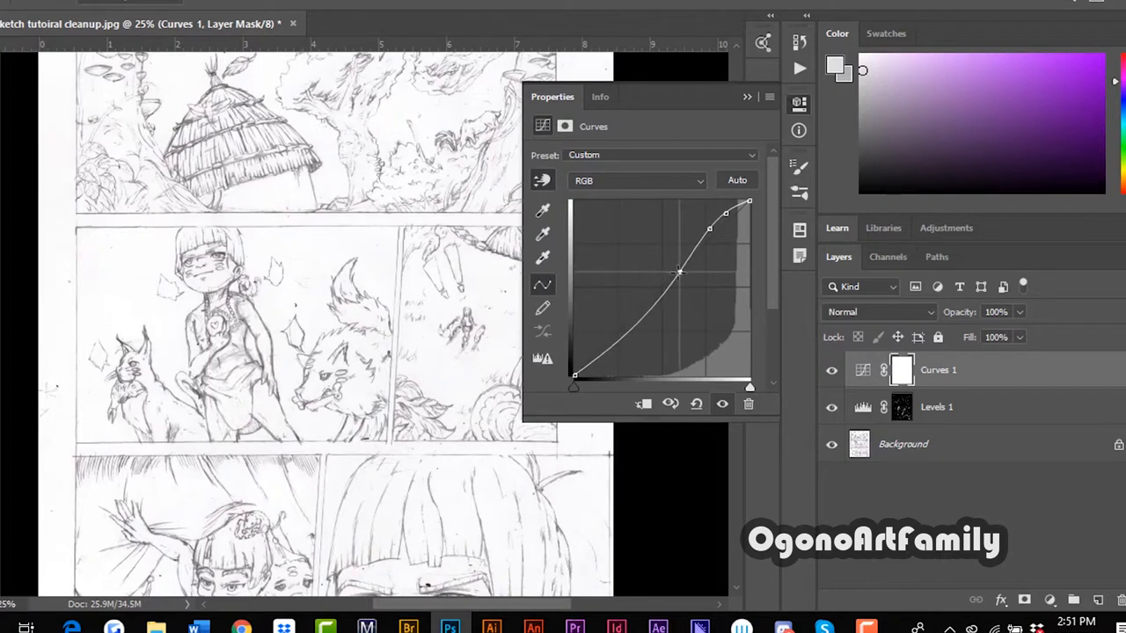
pyautogui.moveTo(678, 270); pyautogui.dragTo(683, 285)
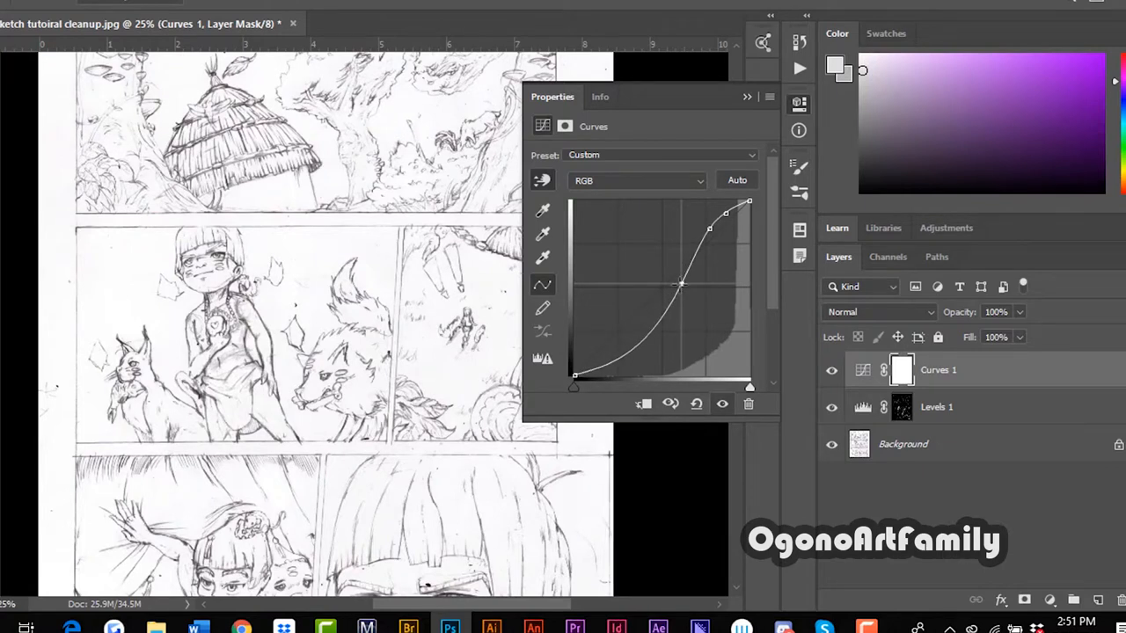
pyautogui.moveTo(682, 285); pyautogui.dragTo(677, 278)
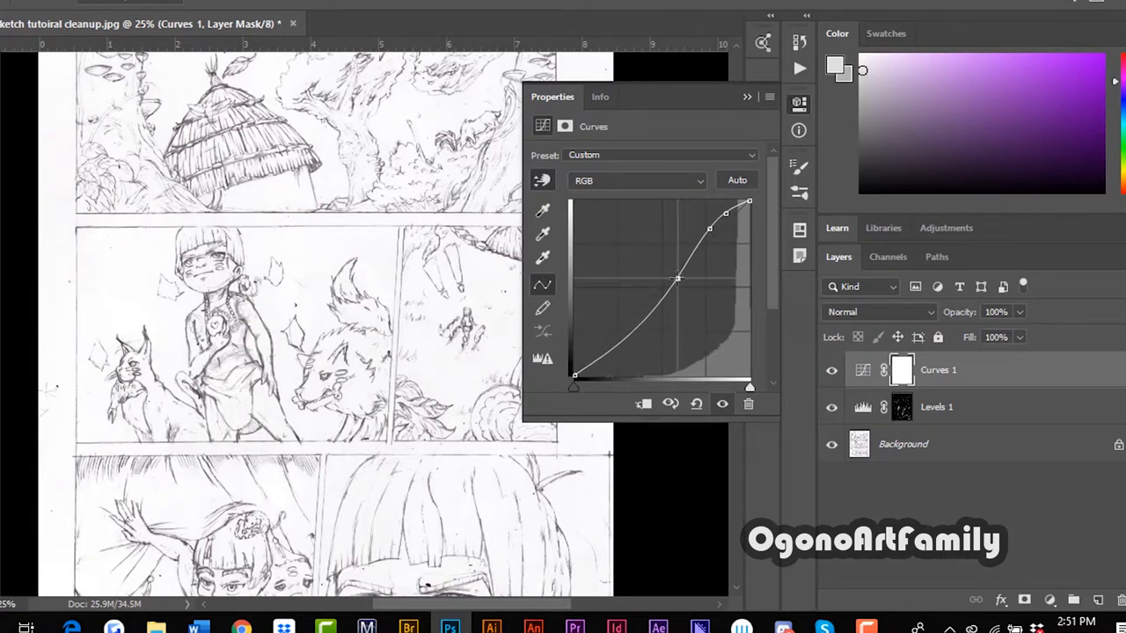
pyautogui.moveTo(677, 278); pyautogui.dragTo(677, 270)
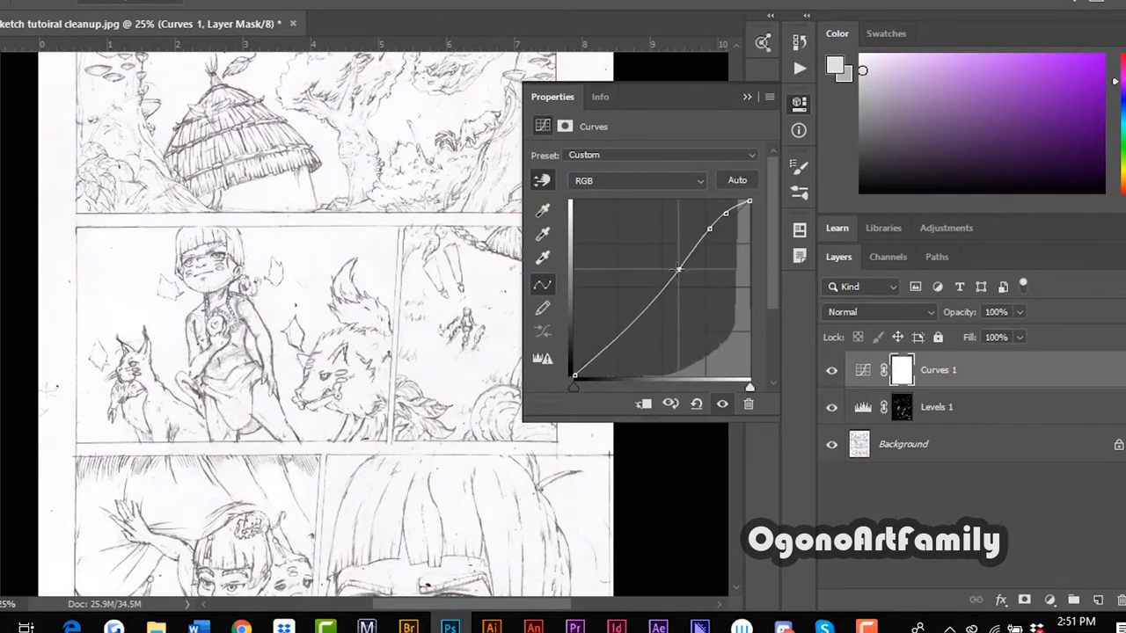
pyautogui.moveTo(677, 271); pyautogui.dragTo(682, 271)
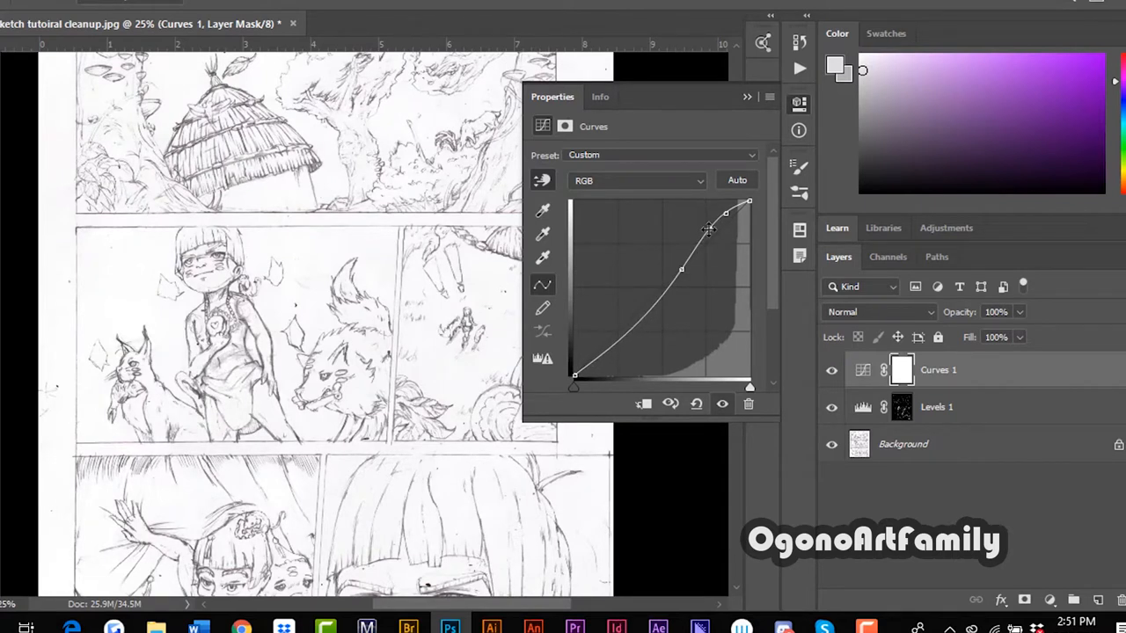
# Step: Rebalance the top highlight point and settle the final S-curve shape
pyautogui.moveTo(724, 215); pyautogui.dragTo(723, 218)
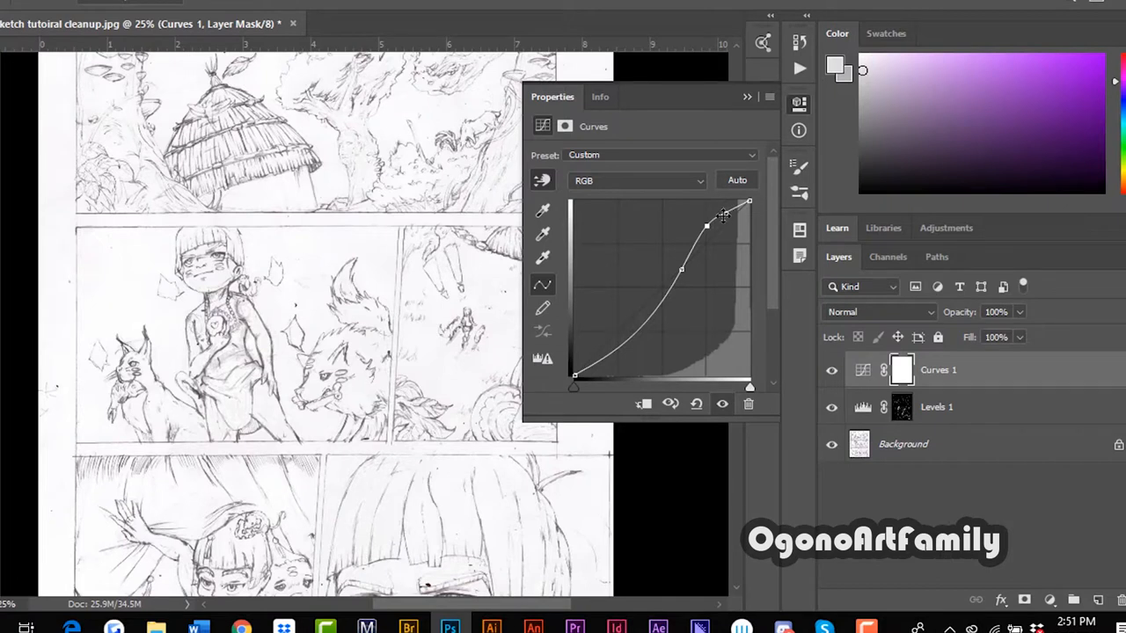
pyautogui.moveTo(707, 225); pyautogui.dragTo(711, 237)
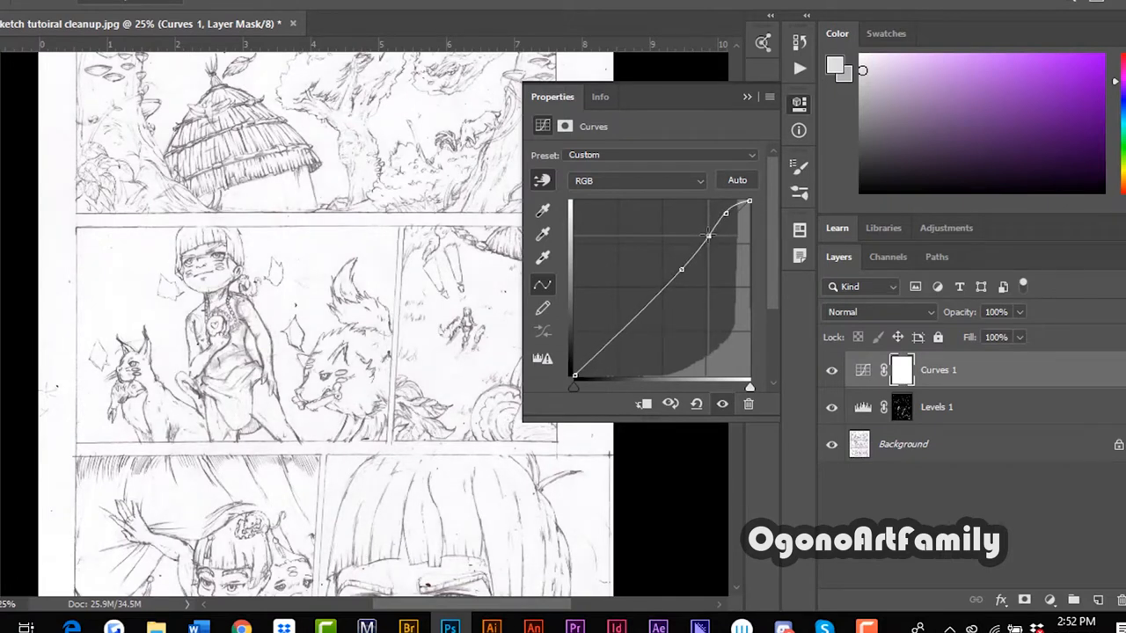
pyautogui.moveTo(707, 236); pyautogui.dragTo(678, 272)
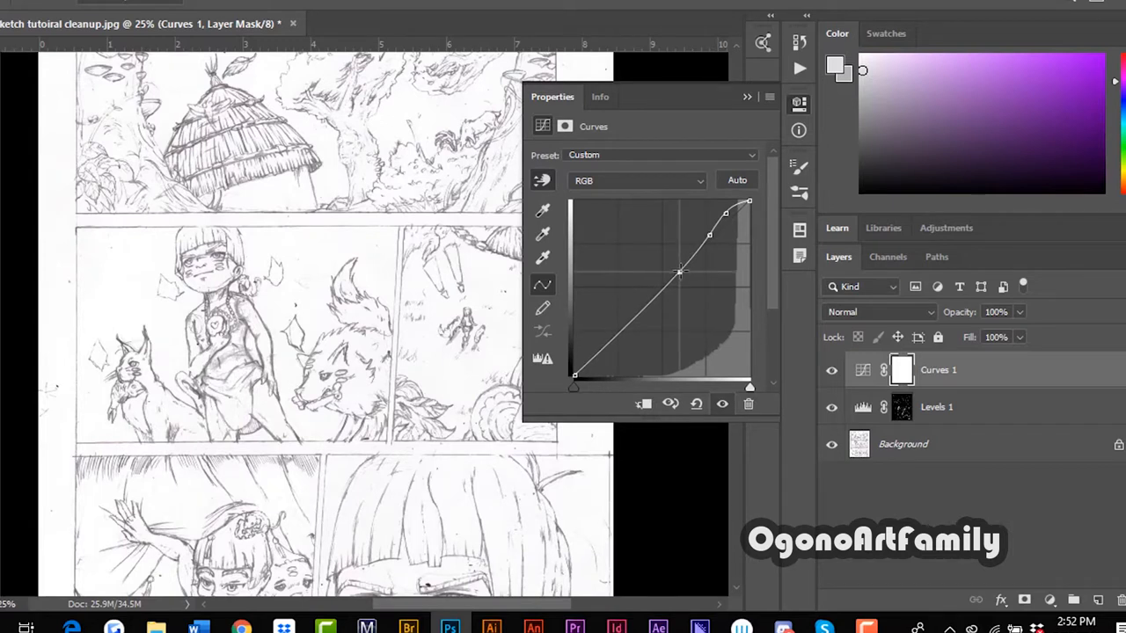
pyautogui.moveTo(679, 275); pyautogui.dragTo(677, 280)
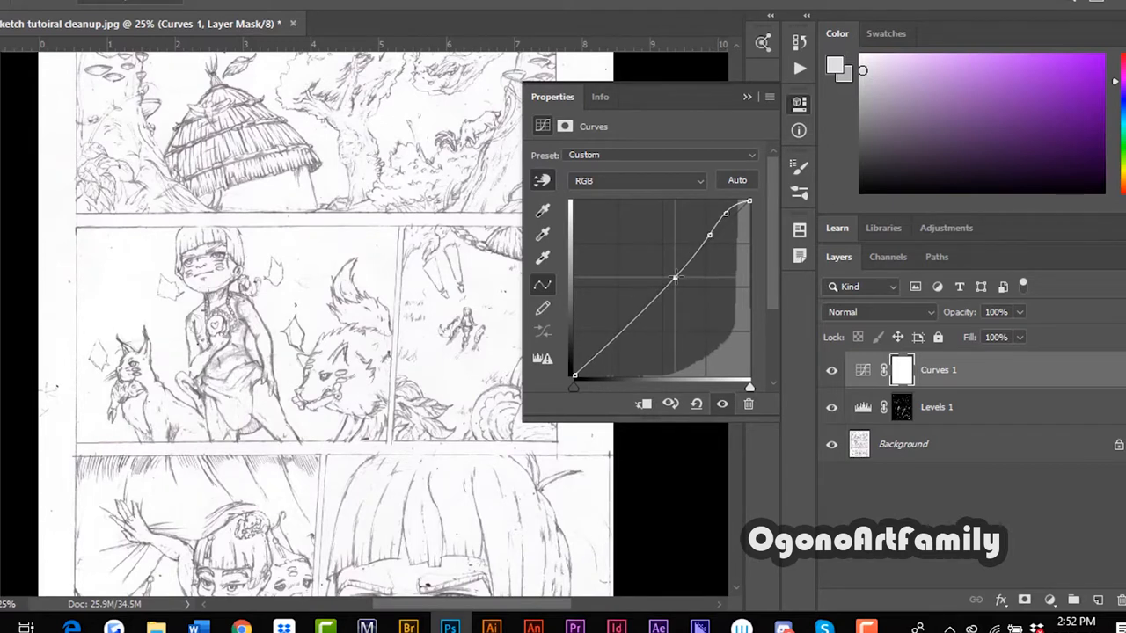
pyautogui.scroll(-3)
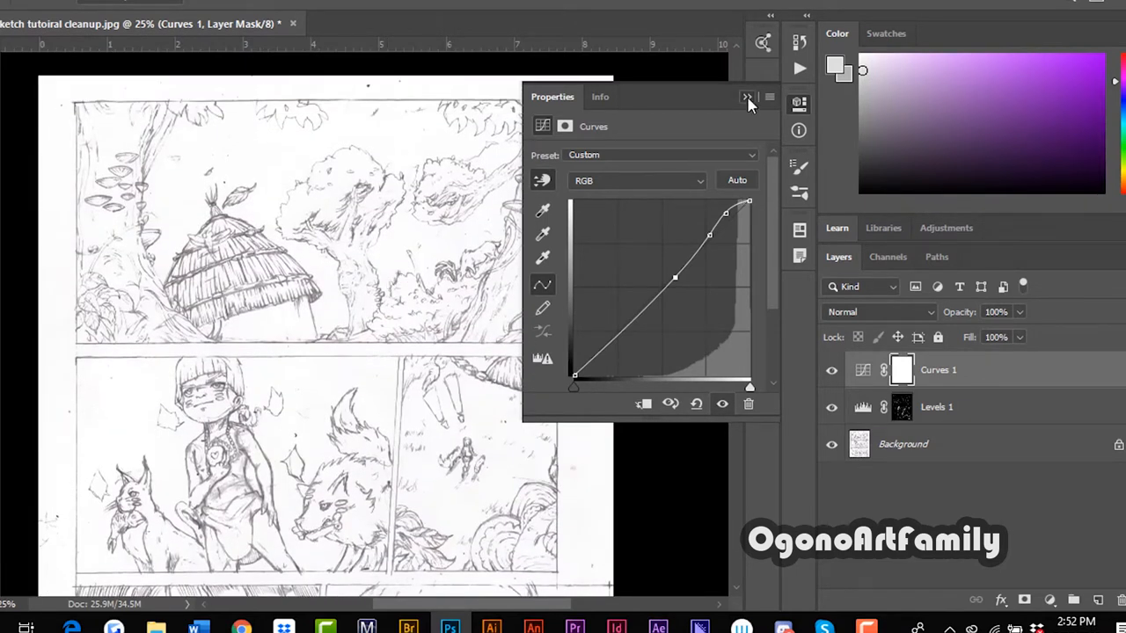
# Step: Collapse the Curves settings, inspect the page, then hide the adjustment layers to compare before/after
pyautogui.click(746, 97)
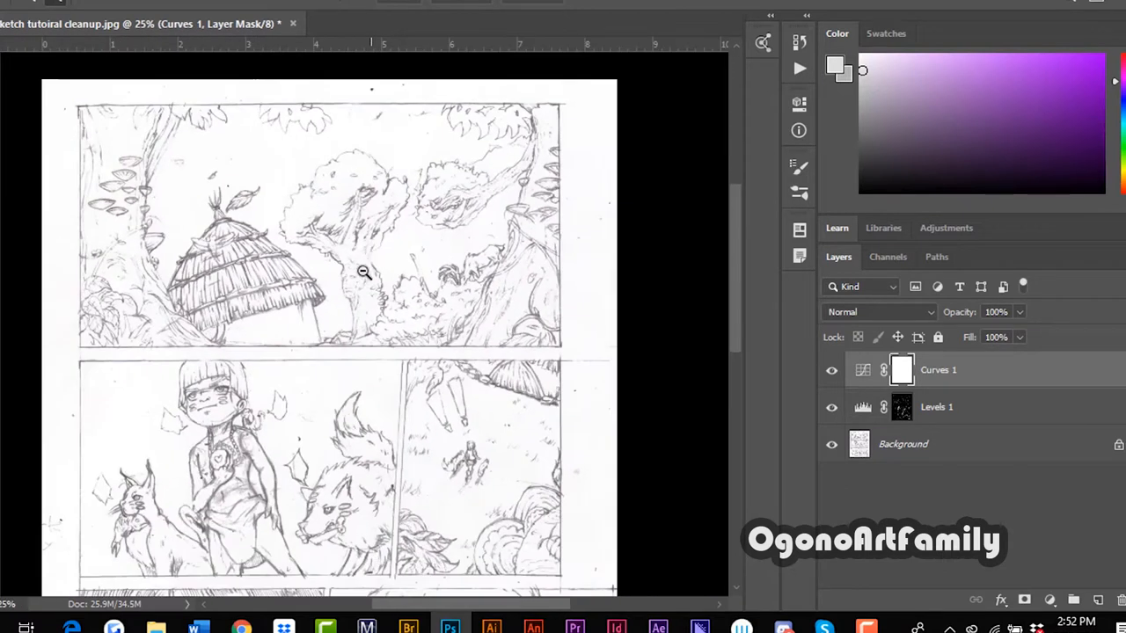
pyautogui.moveTo(244, 488)
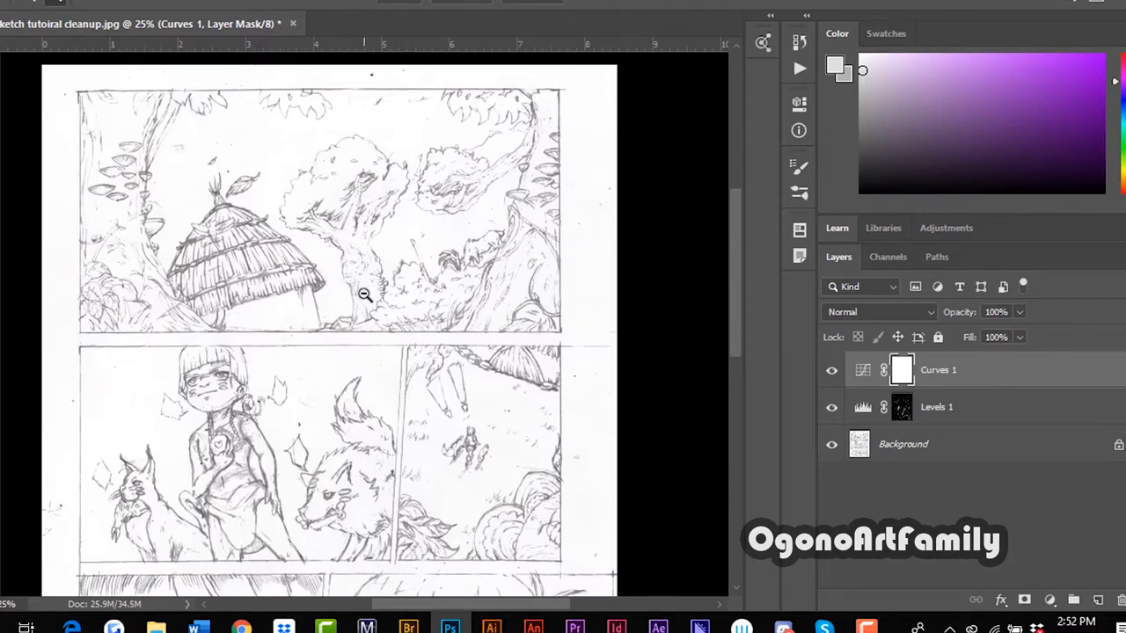
pyautogui.scroll(-3)
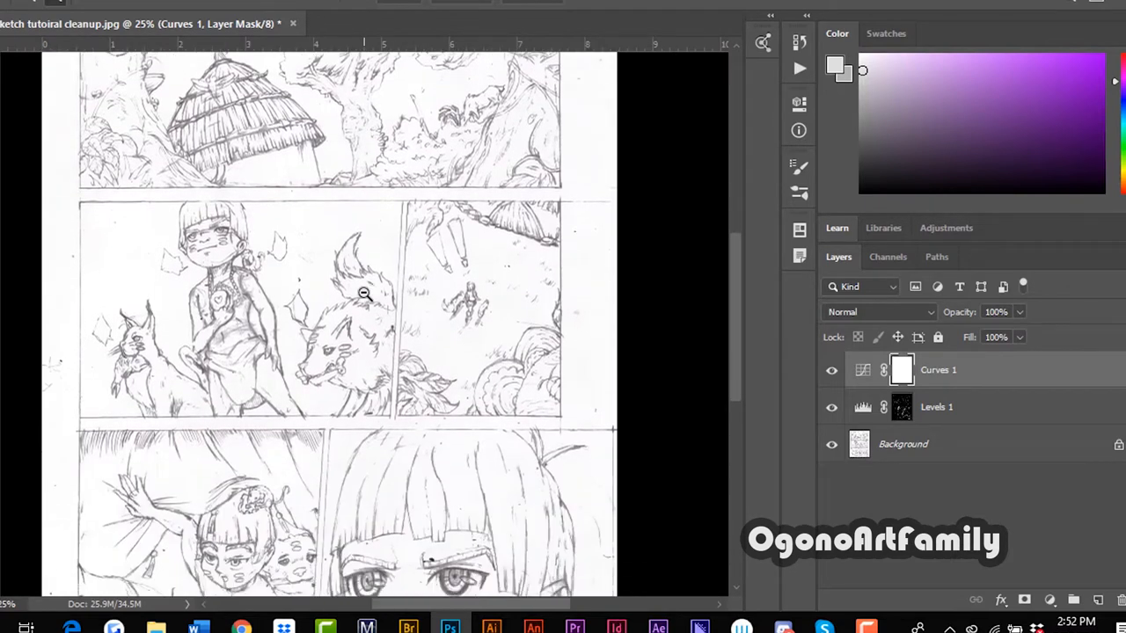
pyautogui.scroll(3)
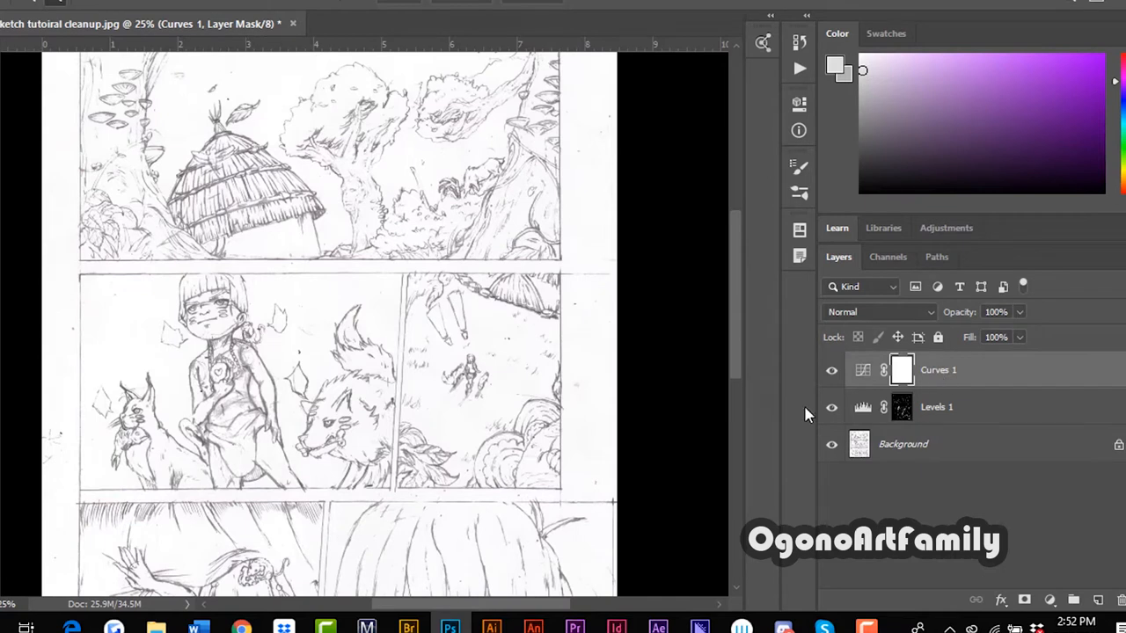
pyautogui.scroll(-3)
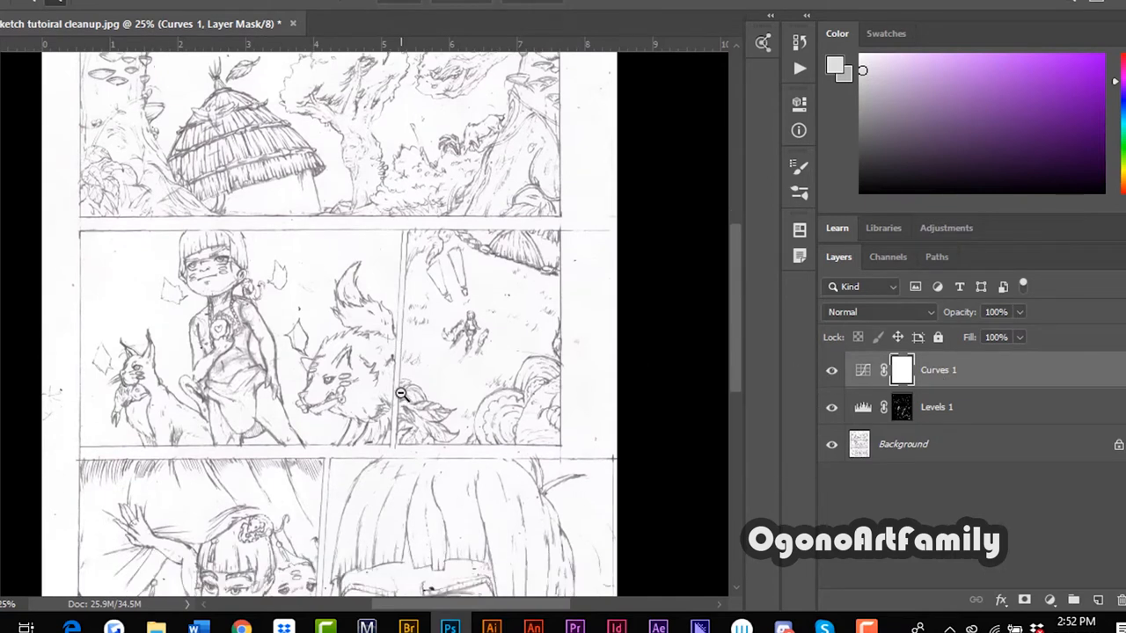
pyautogui.click(830, 369)
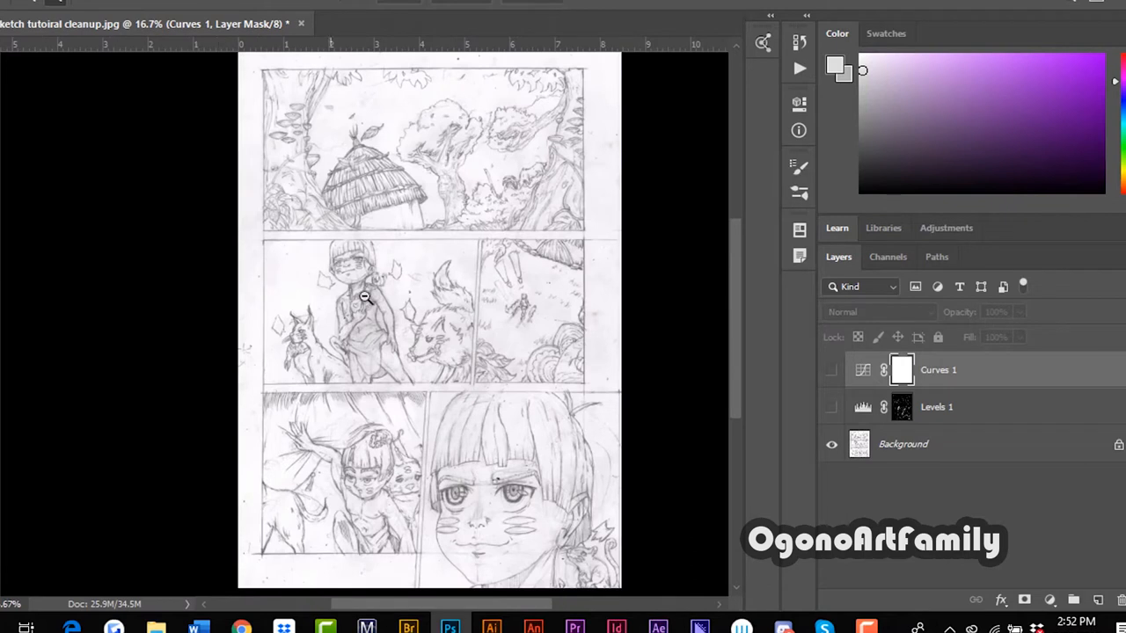
pyautogui.moveTo(923, 396)
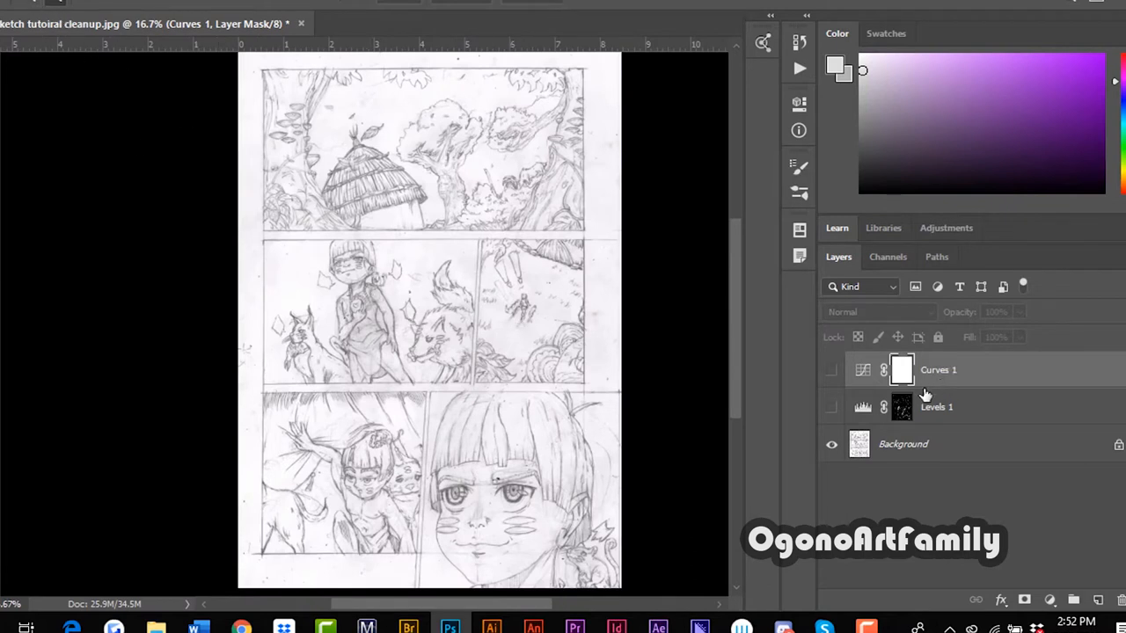
pyautogui.click(830, 369)
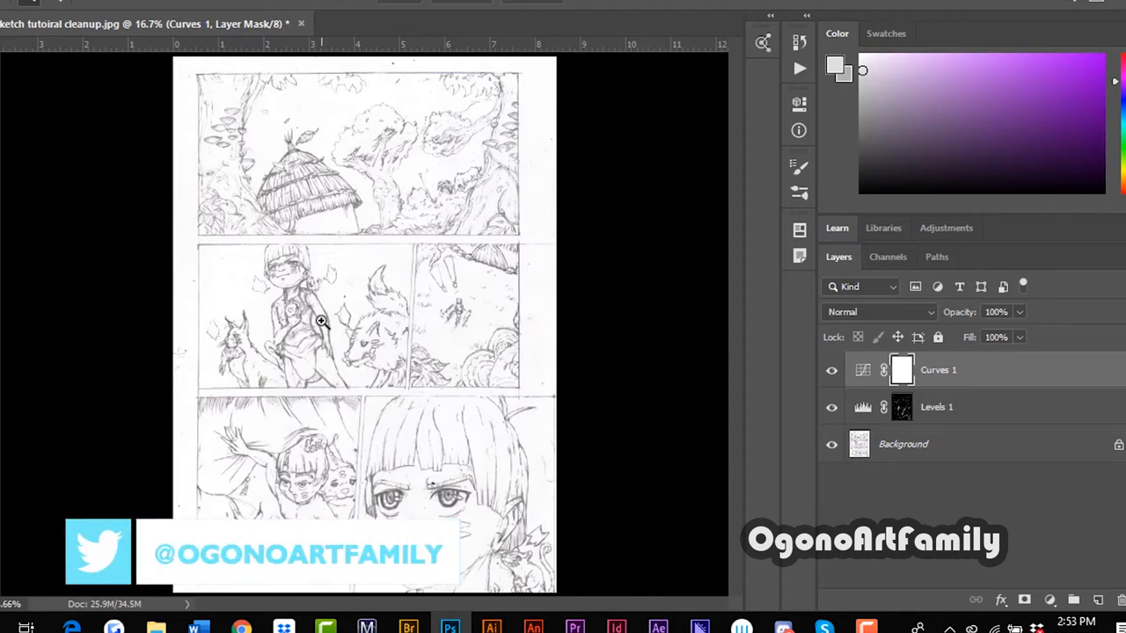
pyautogui.moveTo(500, 371)
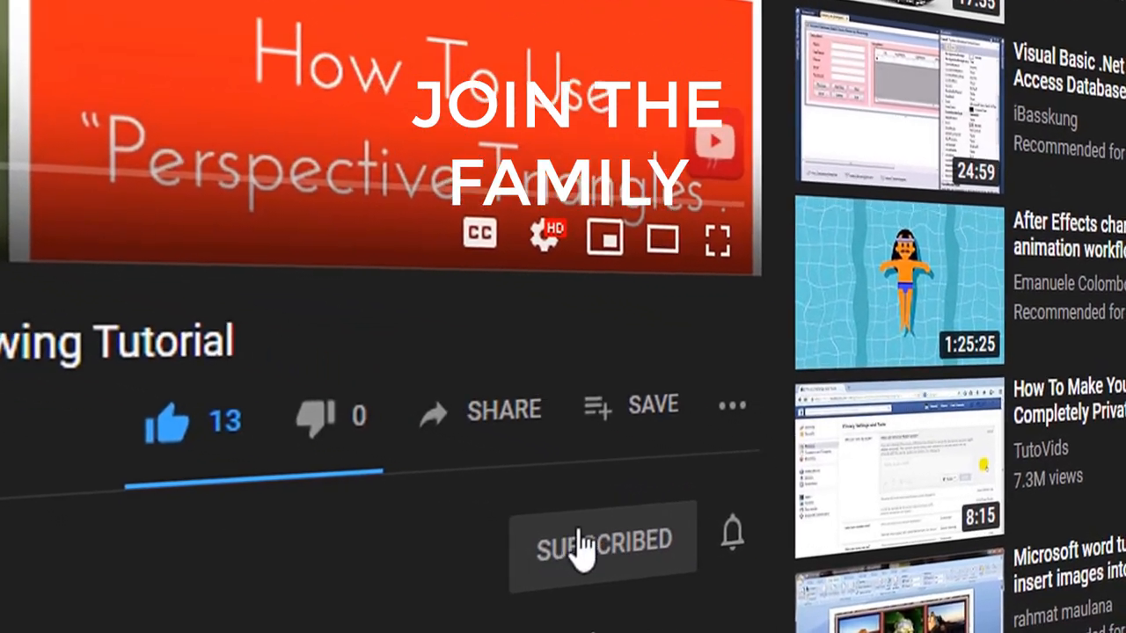
# Step: Show the YouTube channel's notification choices All, Personalized and None
pyautogui.click(732, 534)
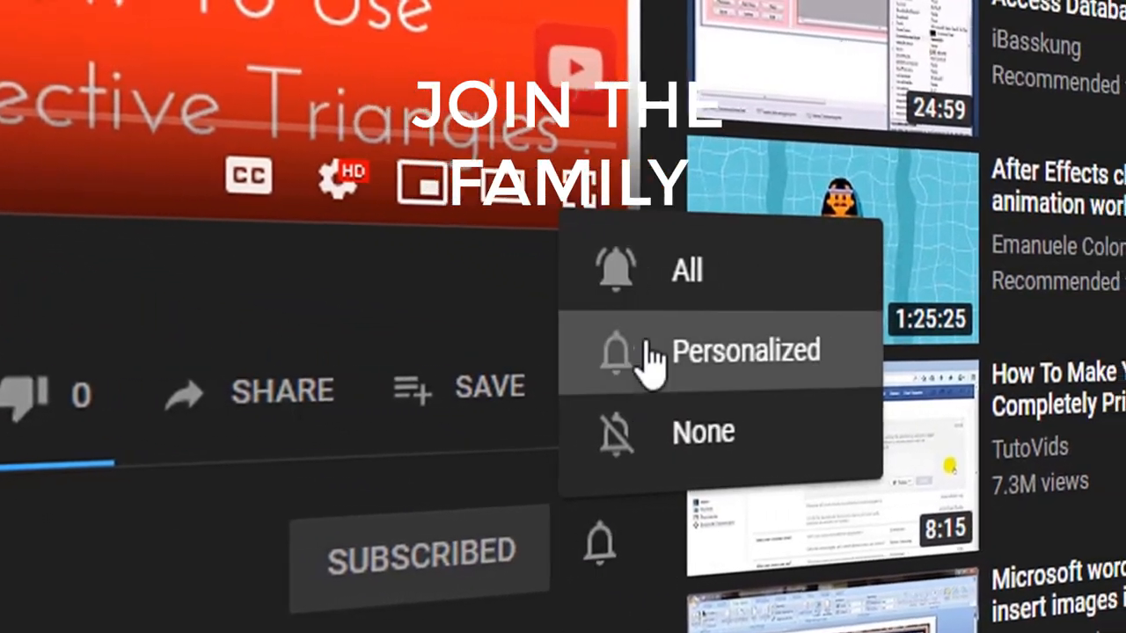